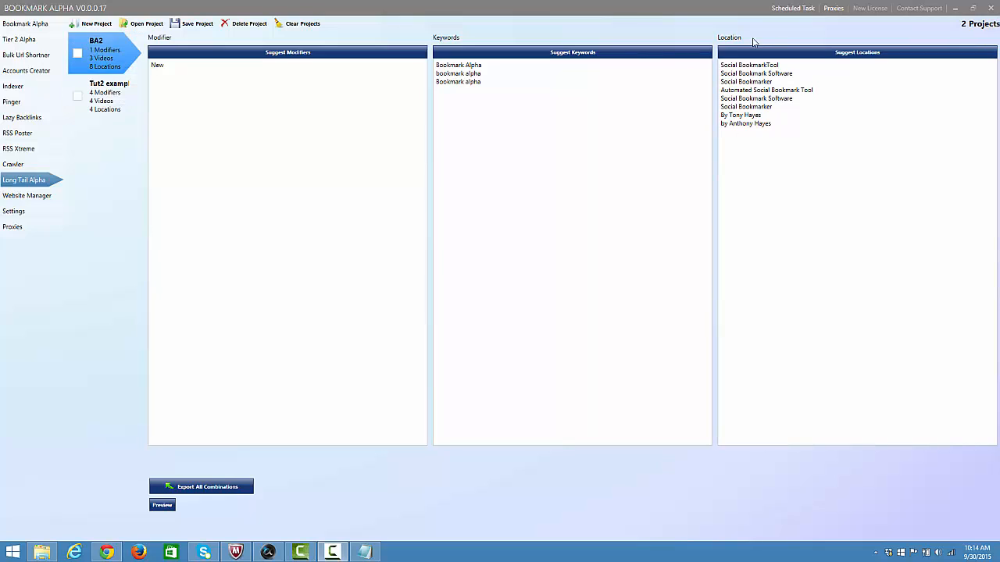
Step: Switch between the BA2 and Tut2 example projects, ending on the dentist project with its London locations
{"action": "left_click", "coordinate": [110, 95]}
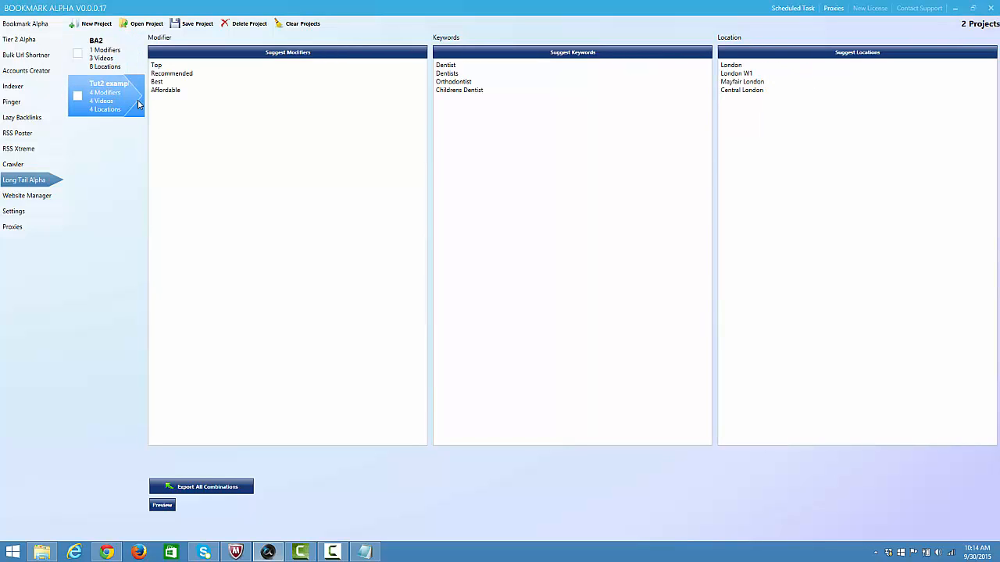
{"action": "left_click", "coordinate": [106, 54]}
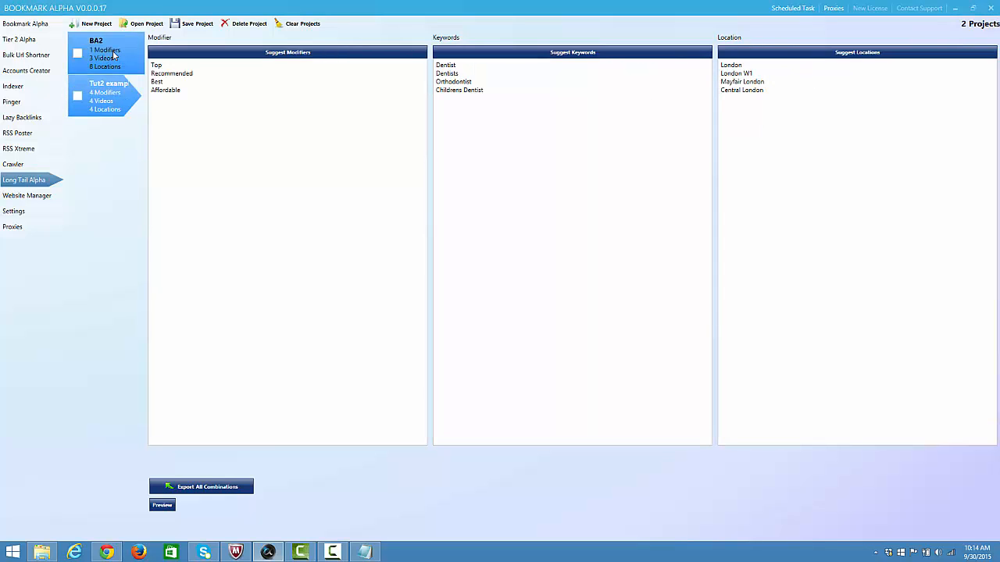
{"action": "left_click", "coordinate": [106, 53]}
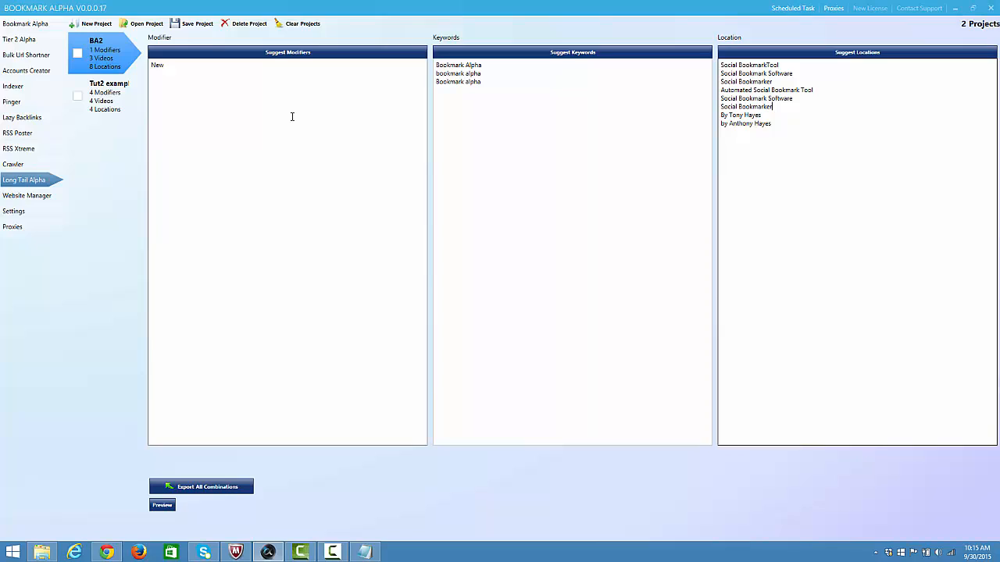
{"action": "mouse_move", "coordinate": [278, 149]}
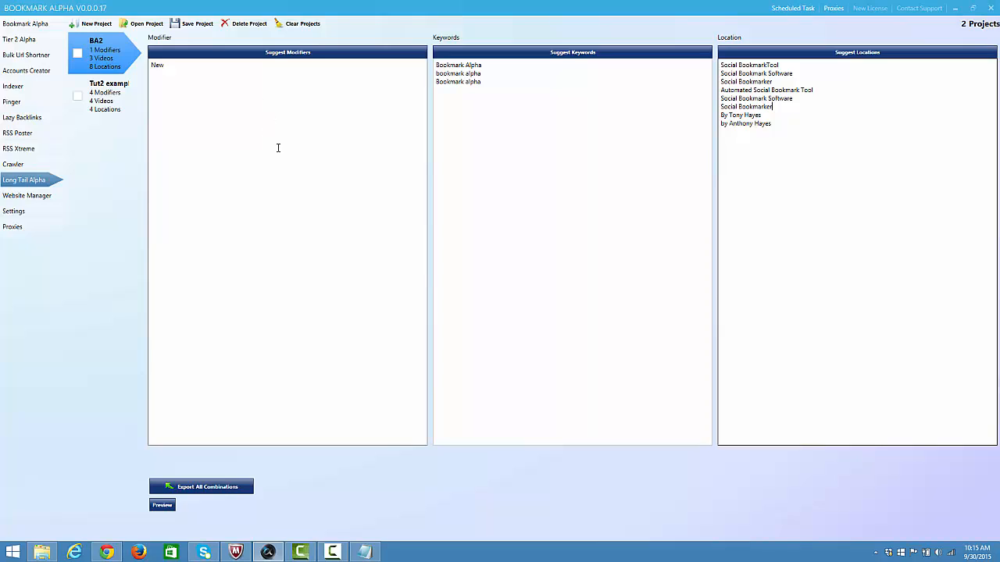
{"action": "mouse_move", "coordinate": [283, 157]}
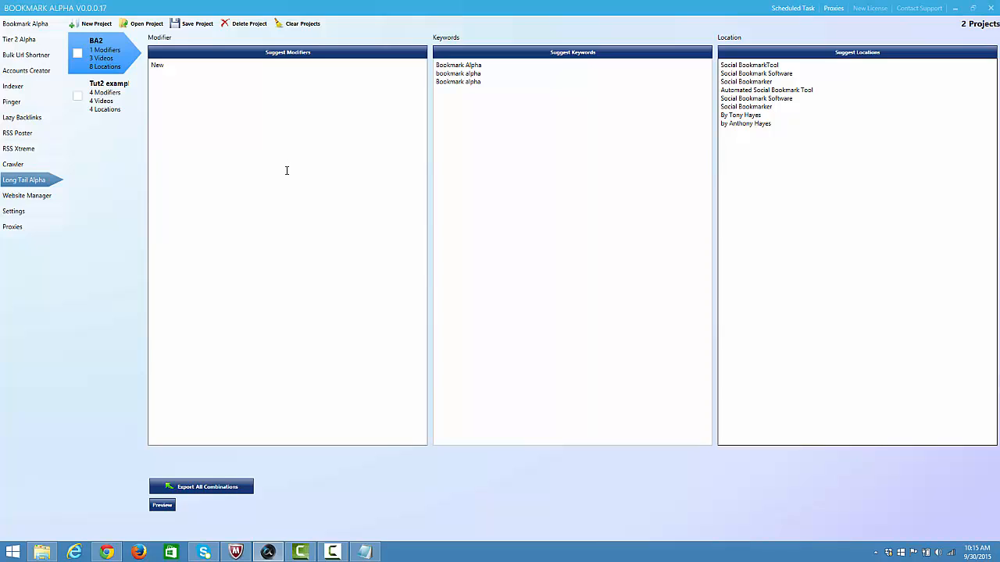
{"action": "mouse_move", "coordinate": [289, 172]}
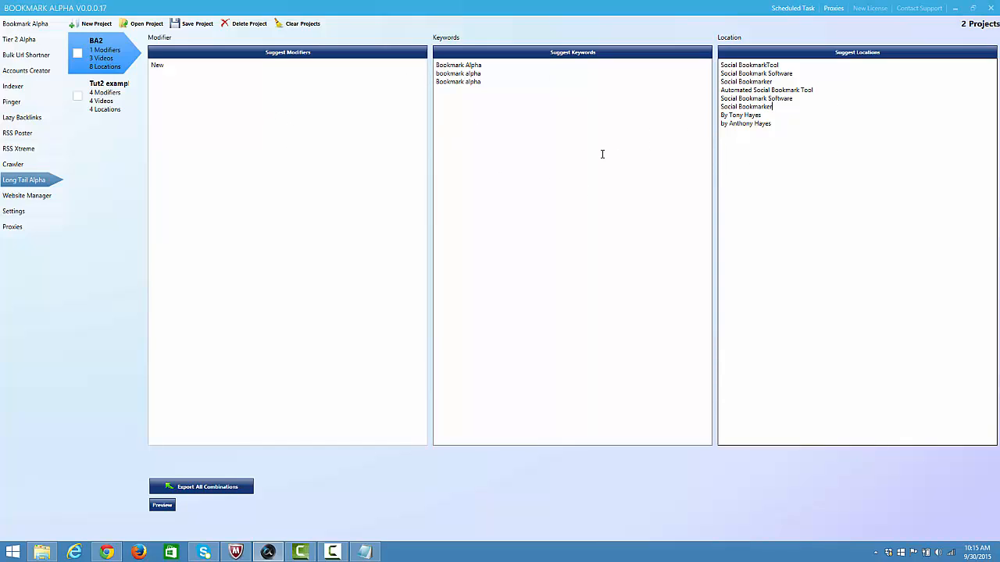
{"action": "mouse_move", "coordinate": [845, 160]}
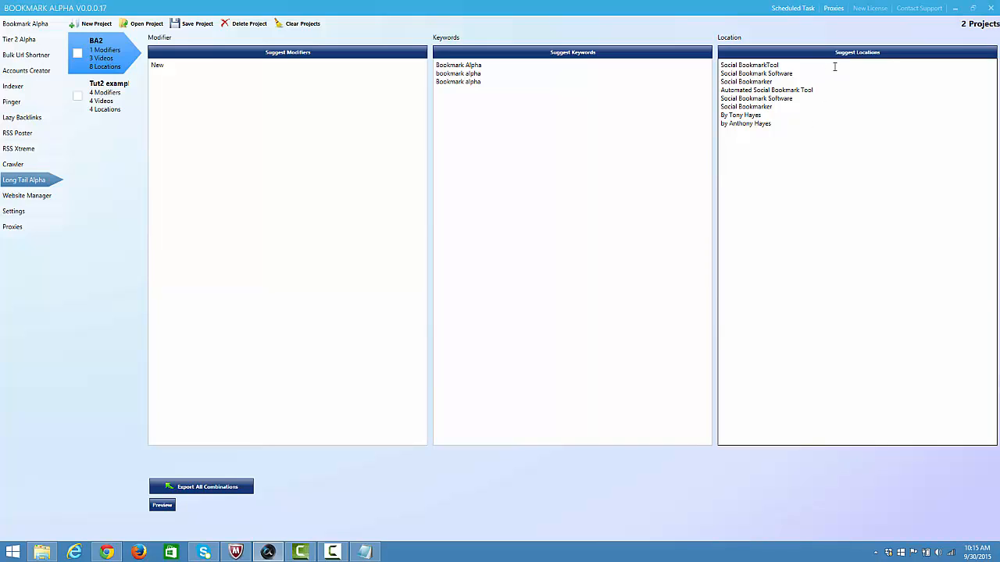
{"action": "left_click", "coordinate": [109, 96]}
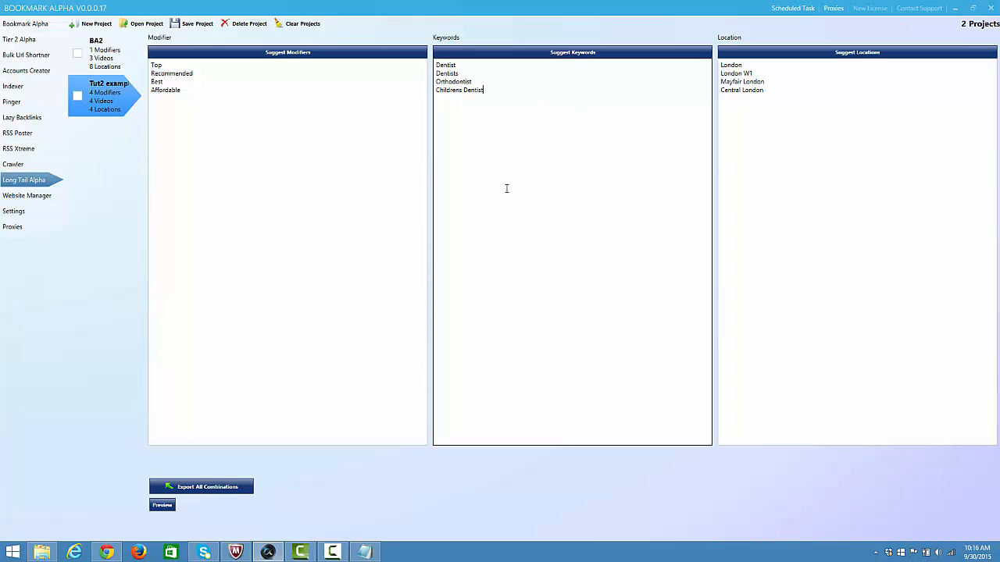
{"action": "mouse_move", "coordinate": [531, 187]}
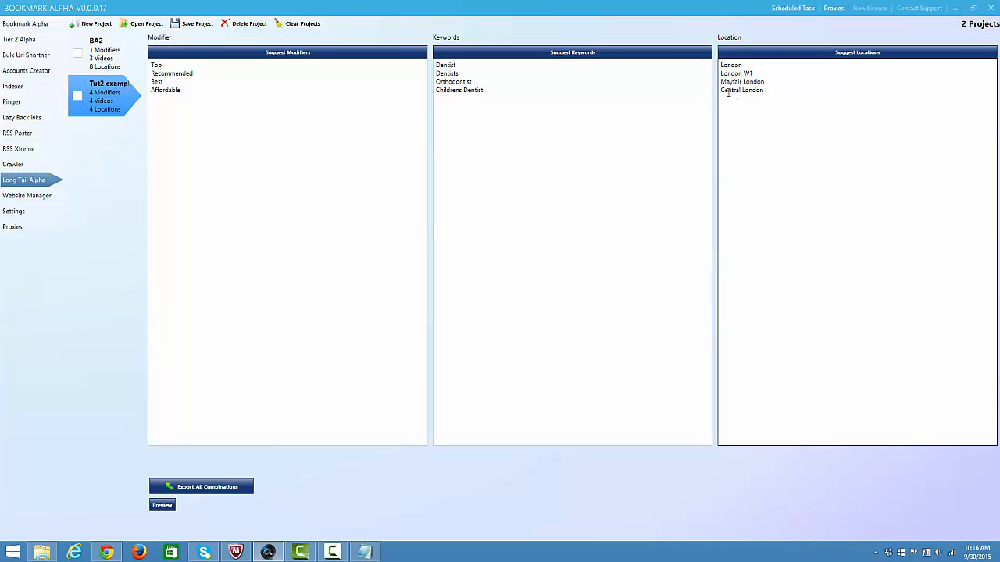
{"action": "mouse_move", "coordinate": [766, 93]}
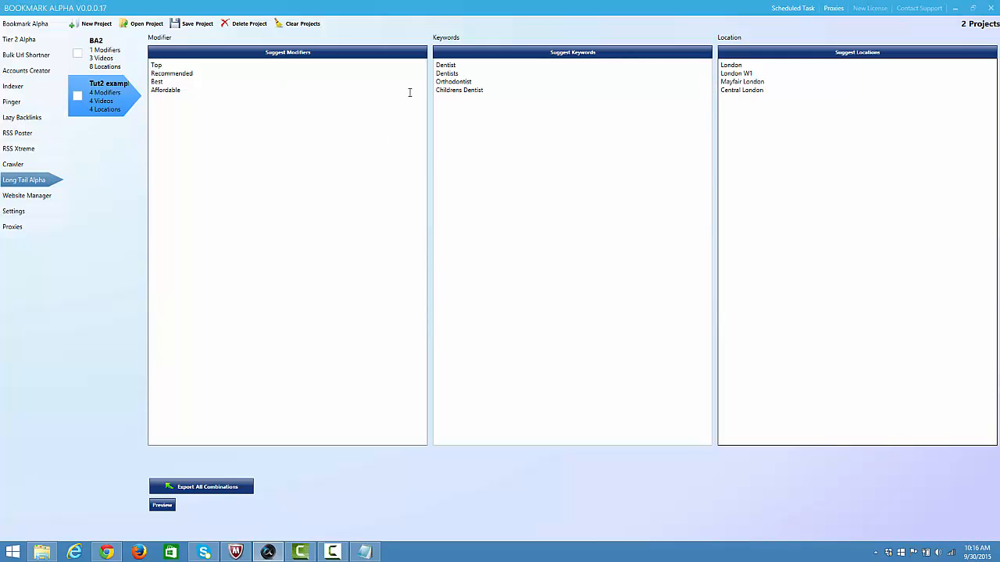
{"action": "mouse_move", "coordinate": [403, 280]}
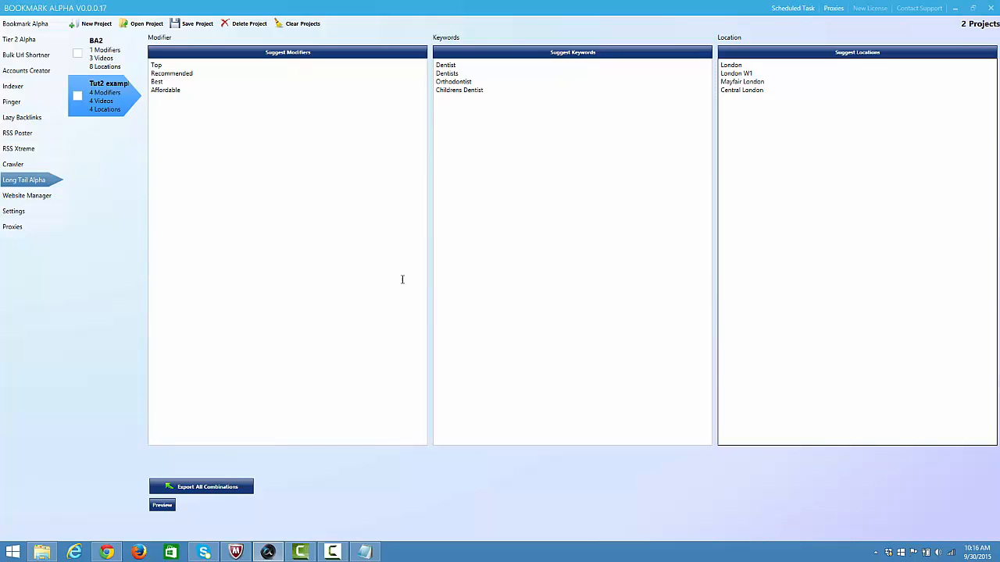
{"action": "mouse_move", "coordinate": [895, 287]}
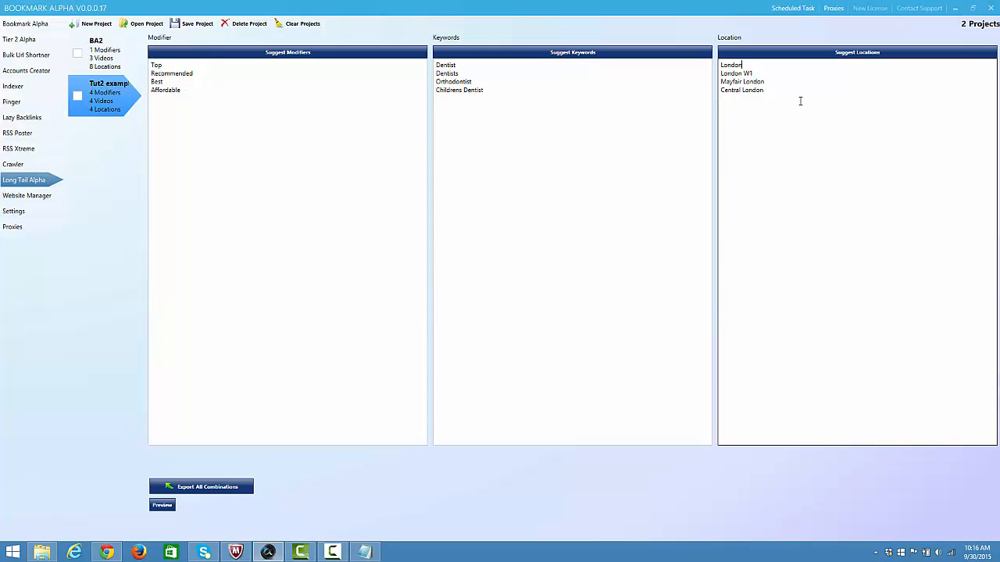
{"action": "mouse_move", "coordinate": [753, 176]}
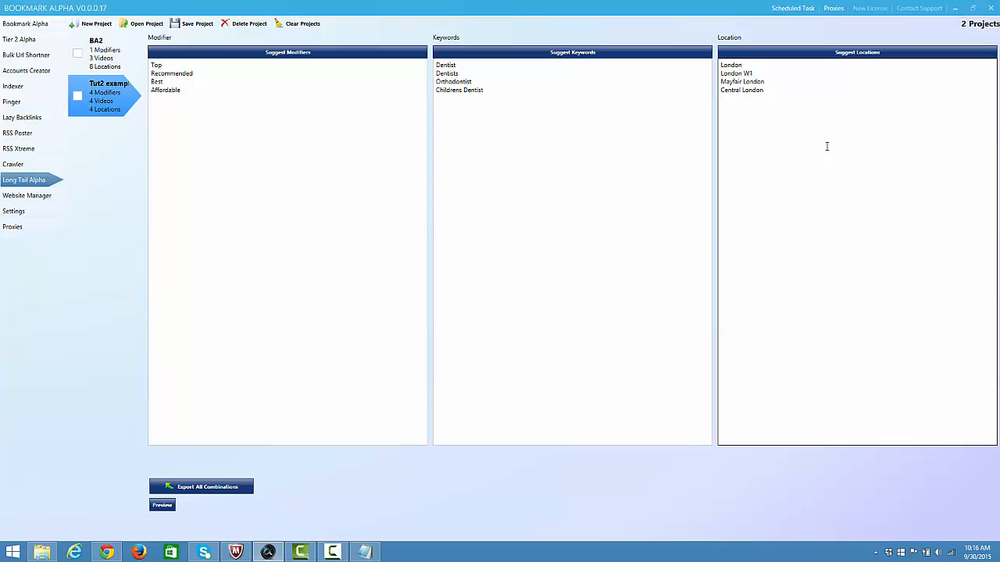
{"action": "mouse_move", "coordinate": [824, 263]}
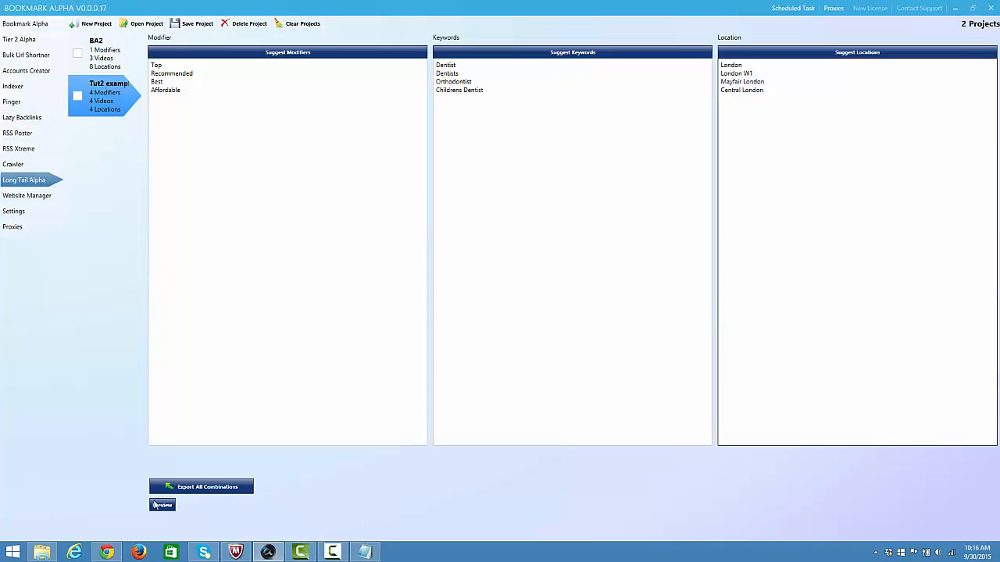
Step: Preview two dentist combinations: Recommended Childrens Dentist London and Affordable Dentist London
{"action": "left_click", "coordinate": [163, 507]}
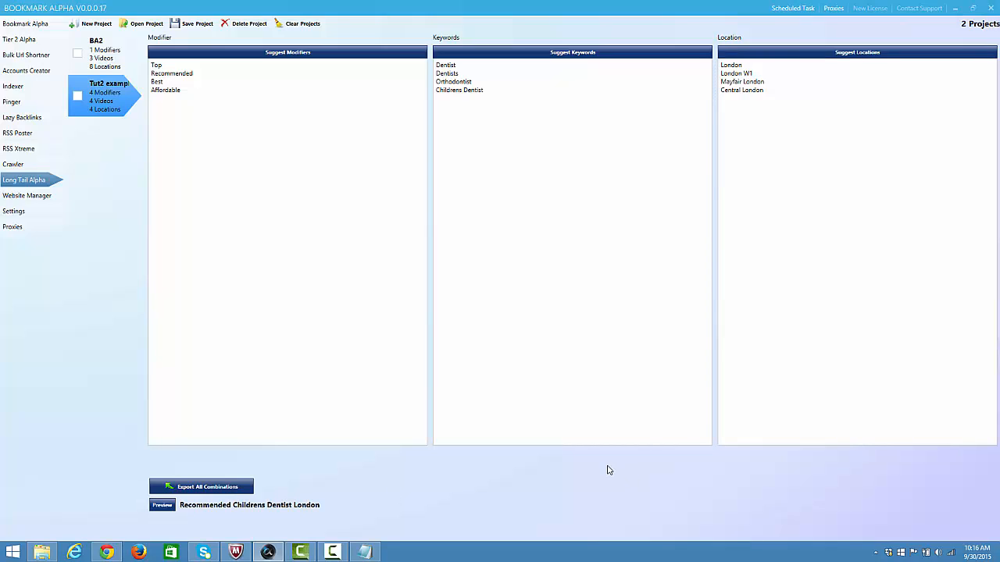
{"action": "mouse_move", "coordinate": [179, 508]}
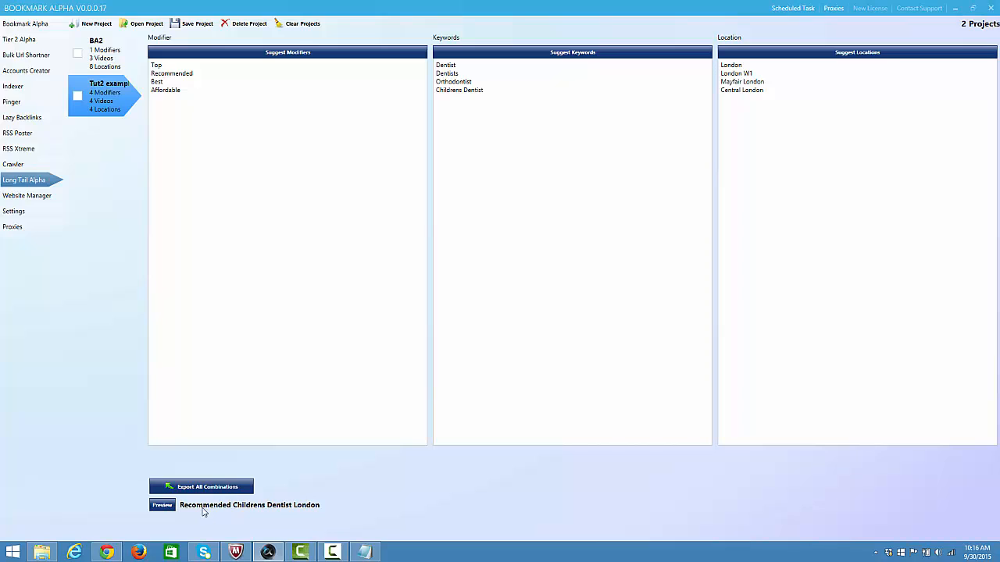
{"action": "mouse_move", "coordinate": [350, 64]}
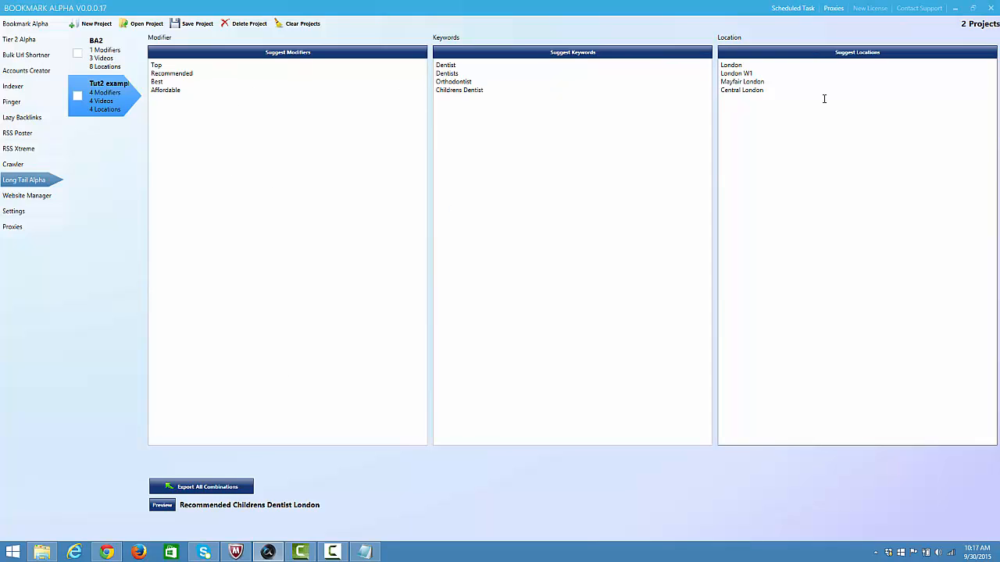
{"action": "mouse_move", "coordinate": [481, 495]}
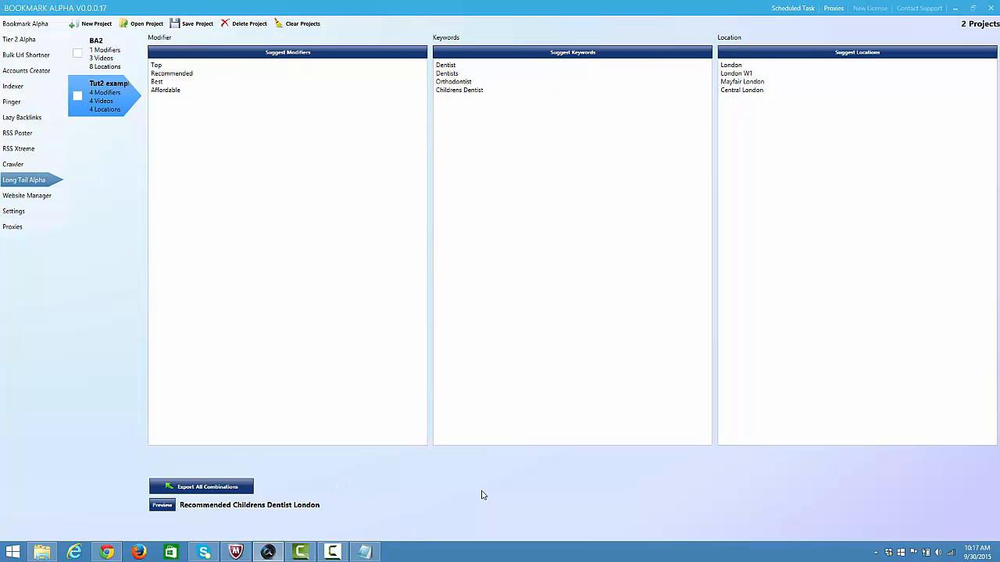
{"action": "mouse_move", "coordinate": [285, 512]}
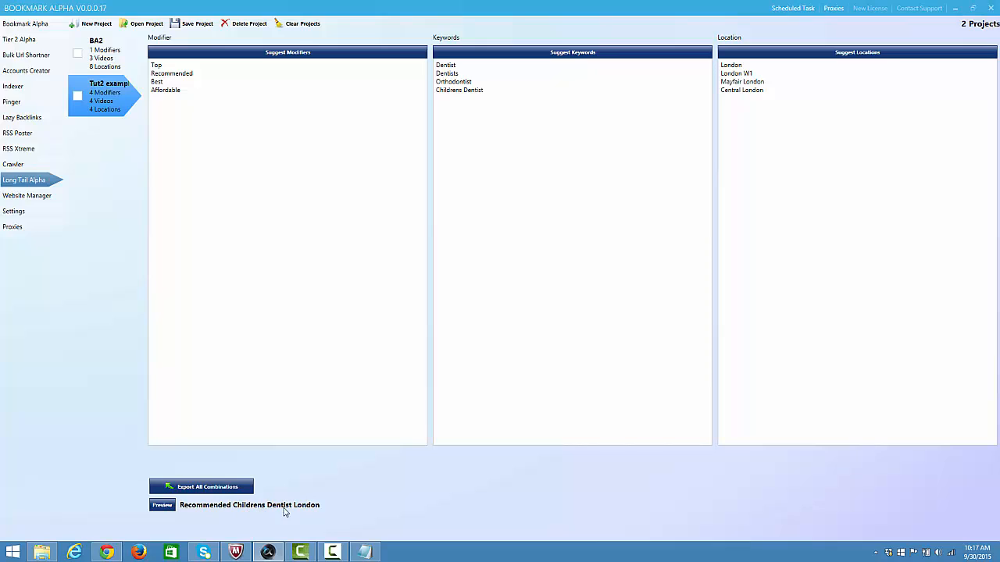
{"action": "left_click", "coordinate": [163, 505]}
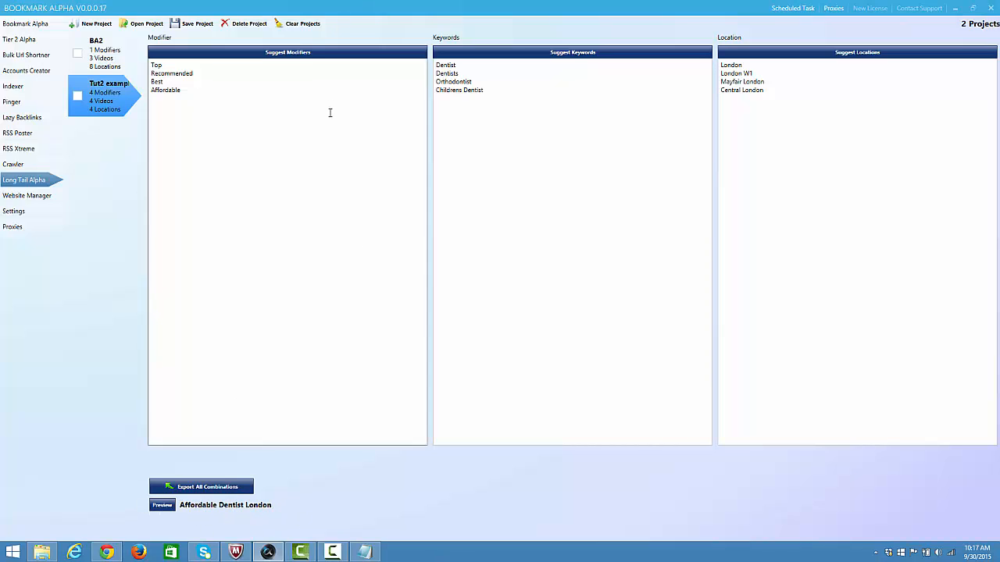
{"action": "mouse_move", "coordinate": [857, 199]}
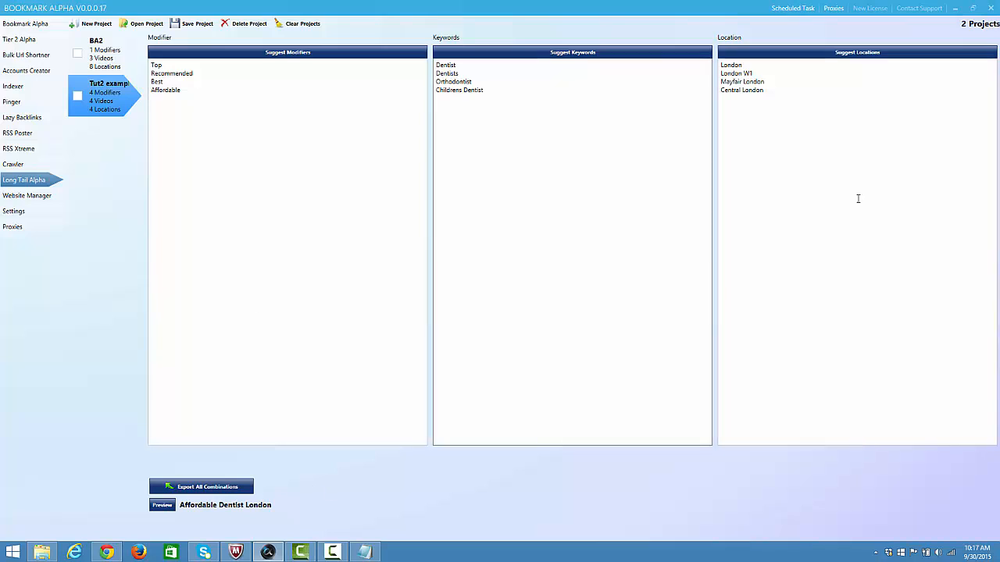
{"action": "mouse_move", "coordinate": [285, 122]}
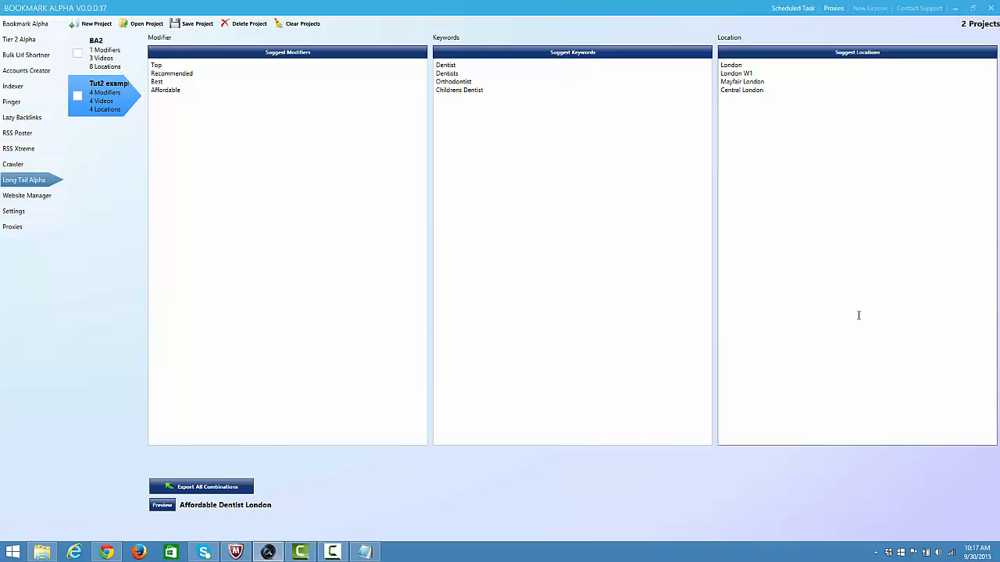
{"action": "mouse_move", "coordinate": [912, 140]}
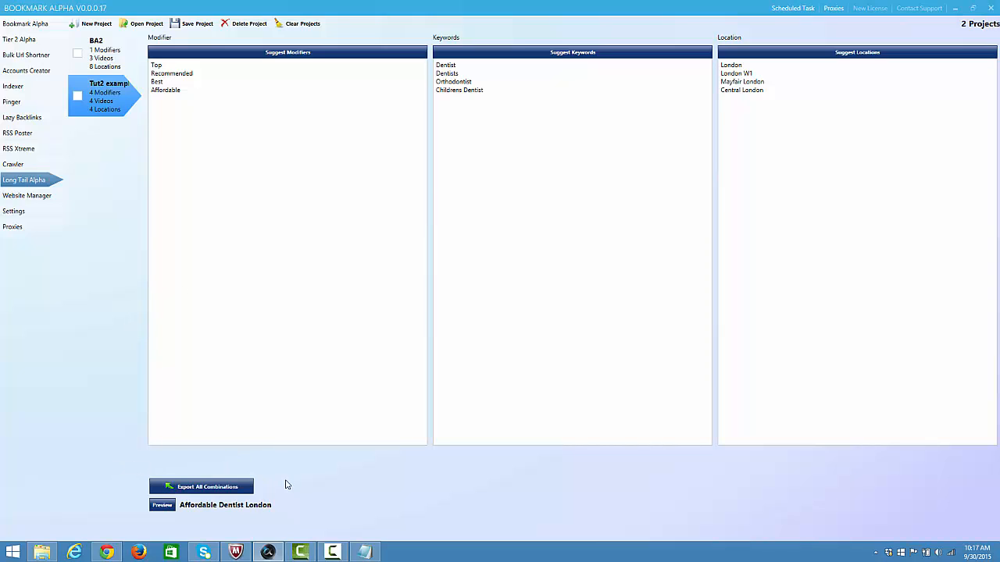
{"action": "mouse_move", "coordinate": [363, 490]}
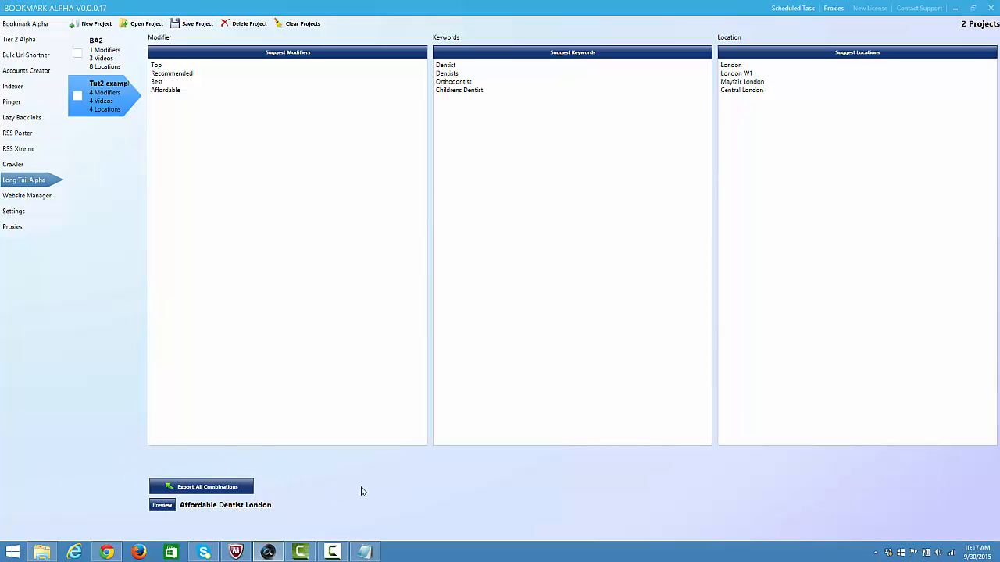
Step: Export all dentist combinations to a text file named 'Long' on the Desktop
{"action": "left_click", "coordinate": [201, 488]}
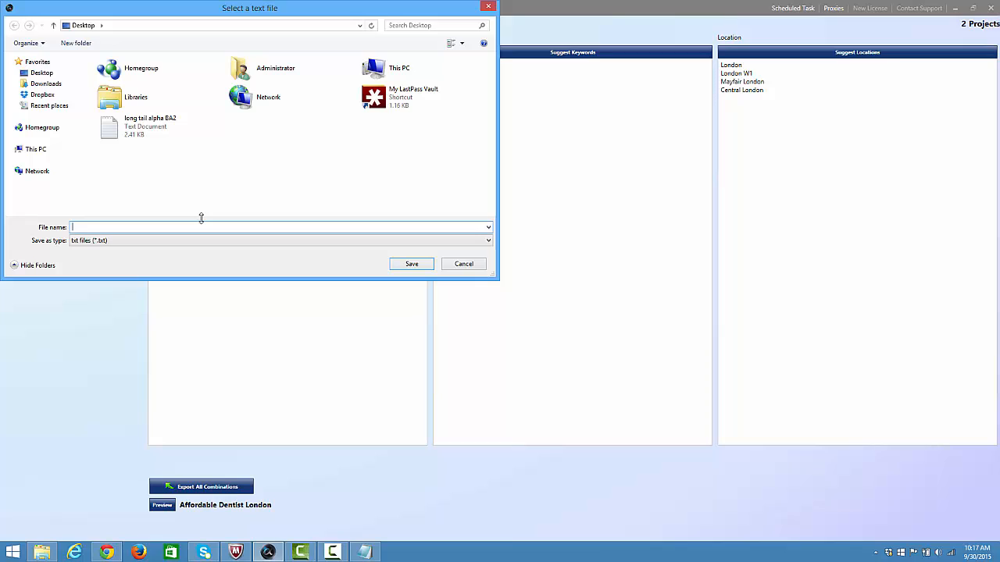
{"action": "type", "text": "Long tail Synd project B2"}
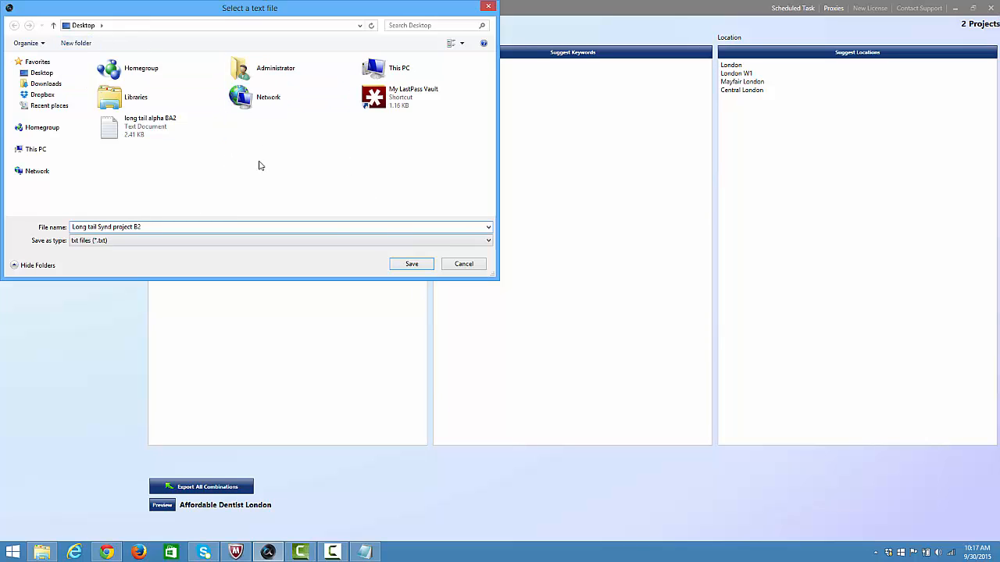
{"action": "left_click", "coordinate": [411, 263]}
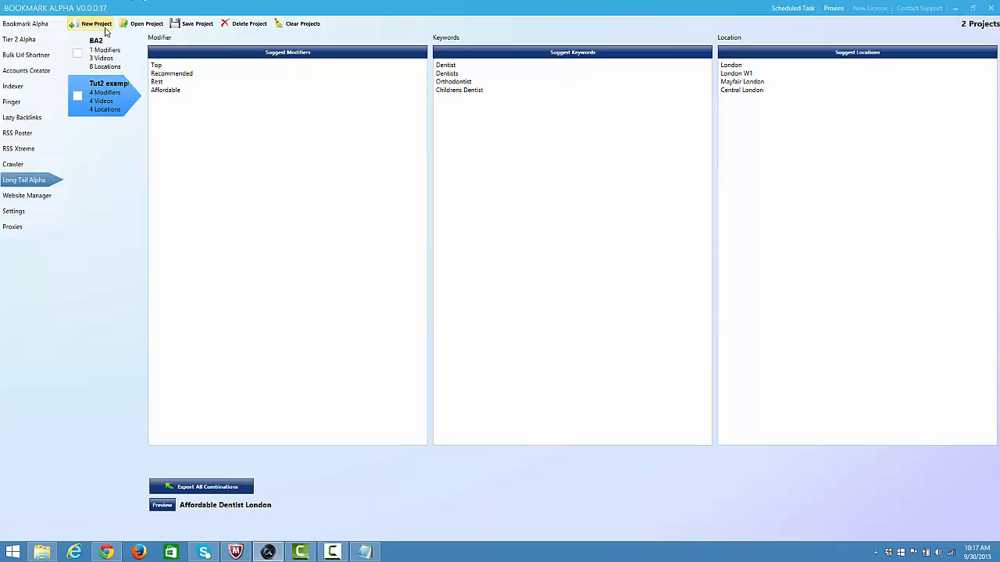
{"action": "mouse_move", "coordinate": [297, 528]}
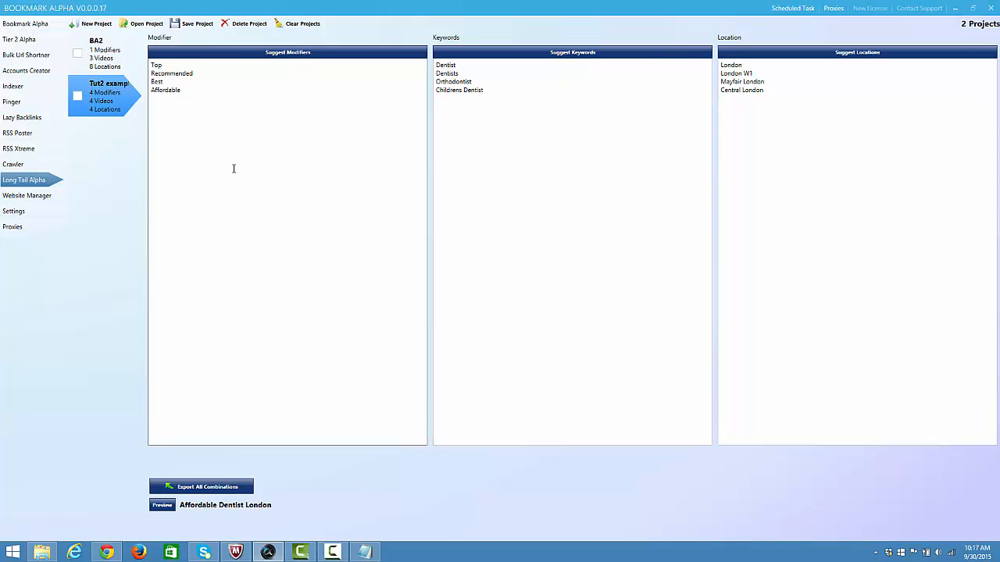
{"action": "mouse_move", "coordinate": [862, 281]}
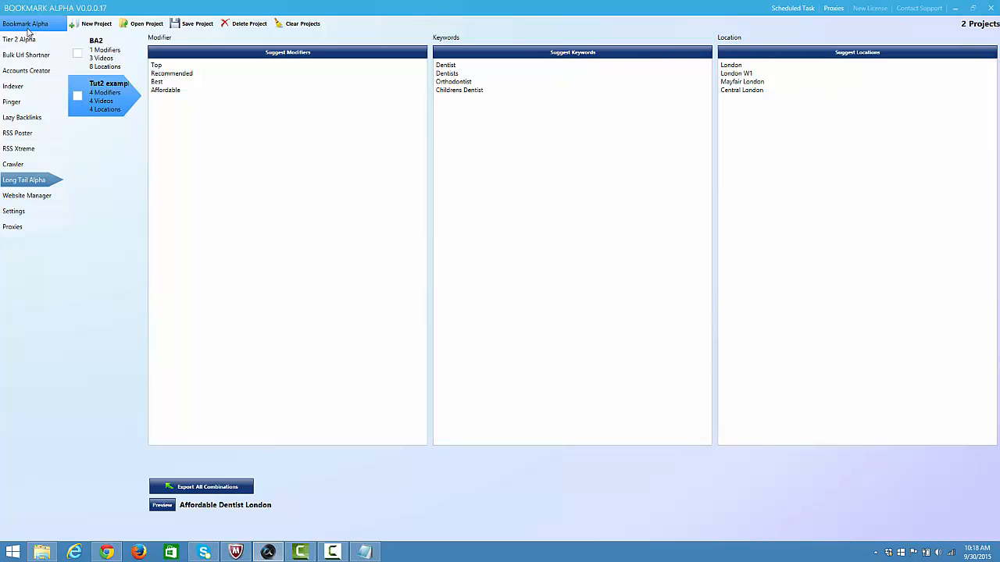
Step: Preview four more random dentist phrases, ending with Recommended Dentists Central London
{"action": "left_click", "coordinate": [19, 39]}
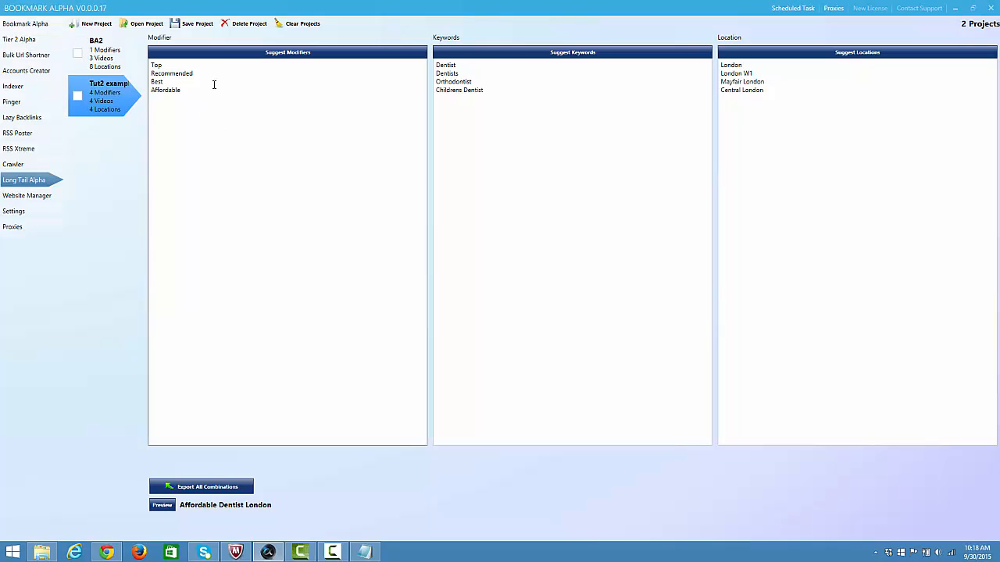
{"action": "mouse_move", "coordinate": [531, 89]}
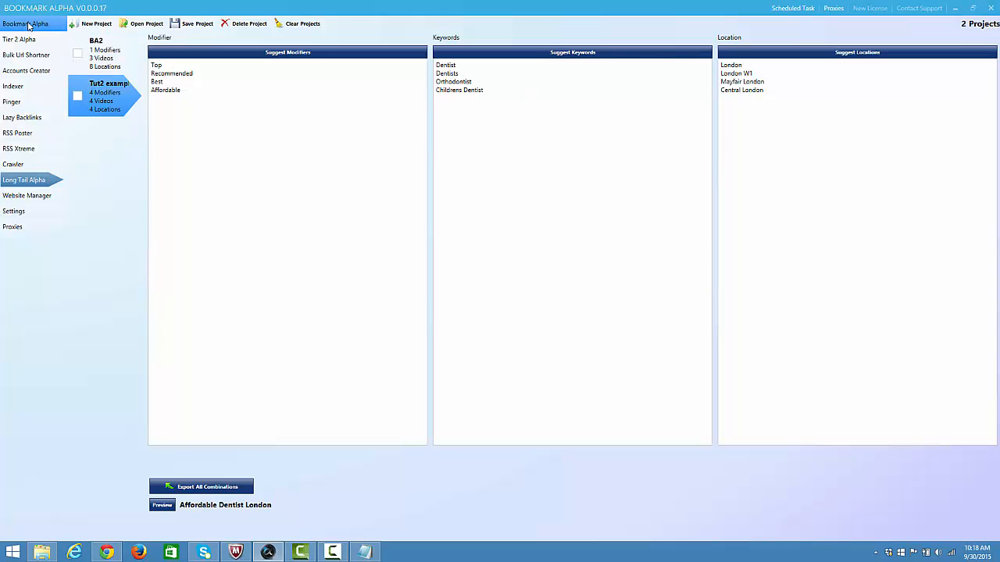
{"action": "mouse_move", "coordinate": [25, 55]}
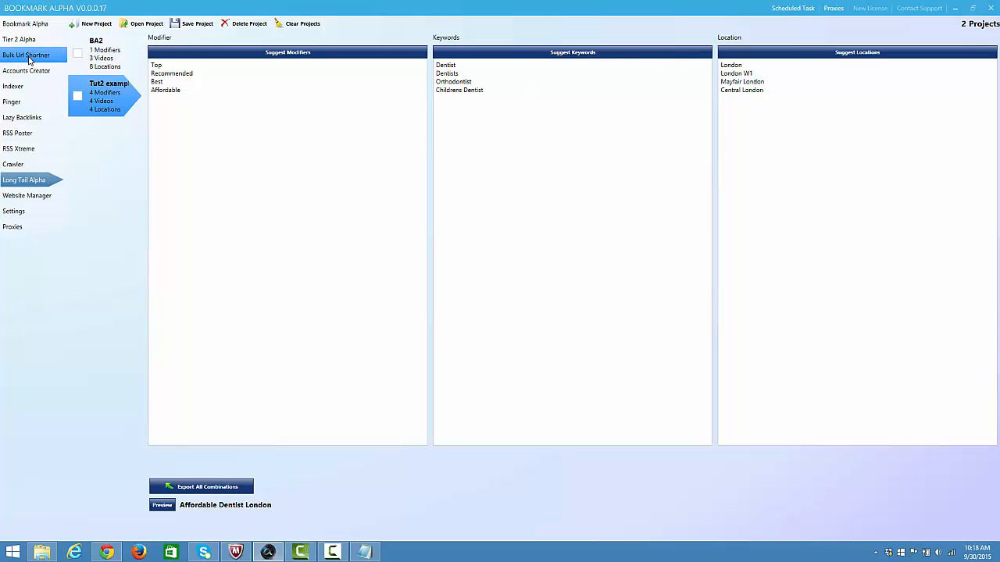
{"action": "left_click", "coordinate": [25, 23]}
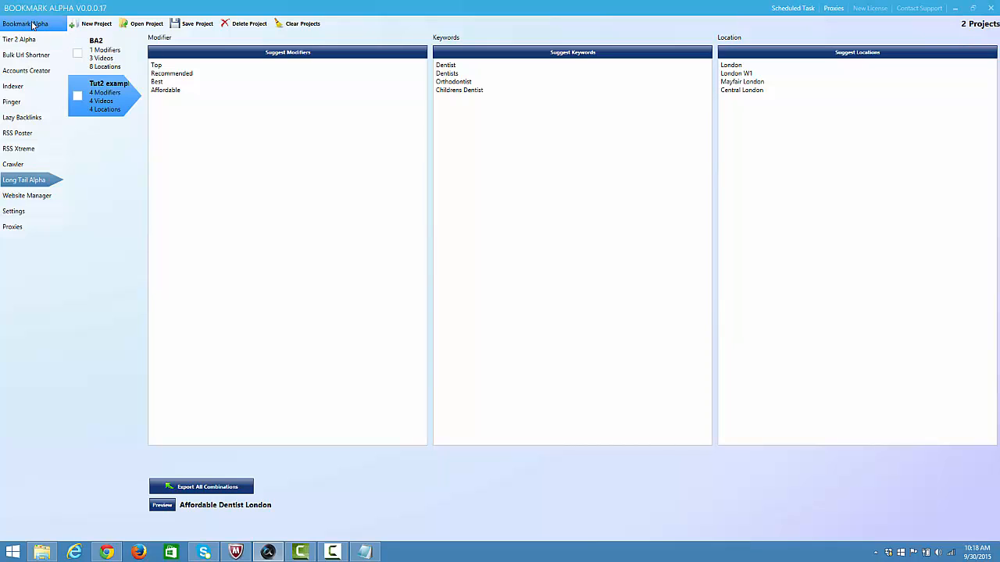
{"action": "mouse_move", "coordinate": [33, 25]}
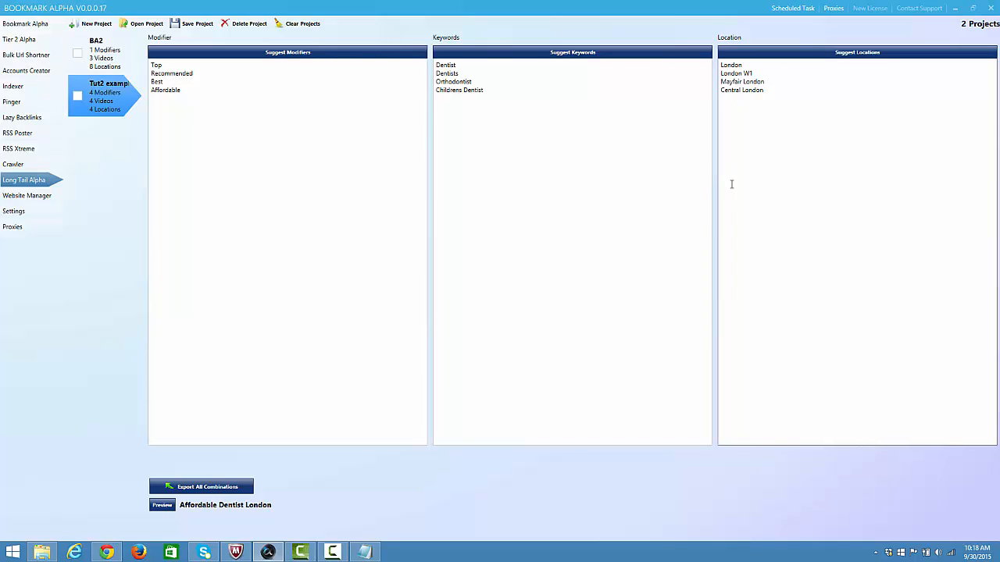
{"action": "mouse_move", "coordinate": [397, 212]}
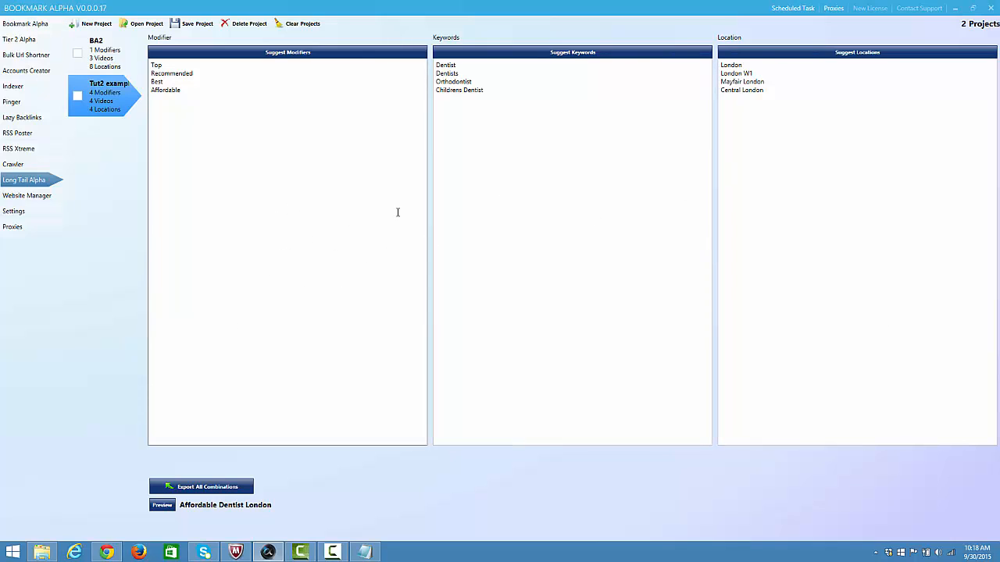
{"action": "mouse_move", "coordinate": [196, 514]}
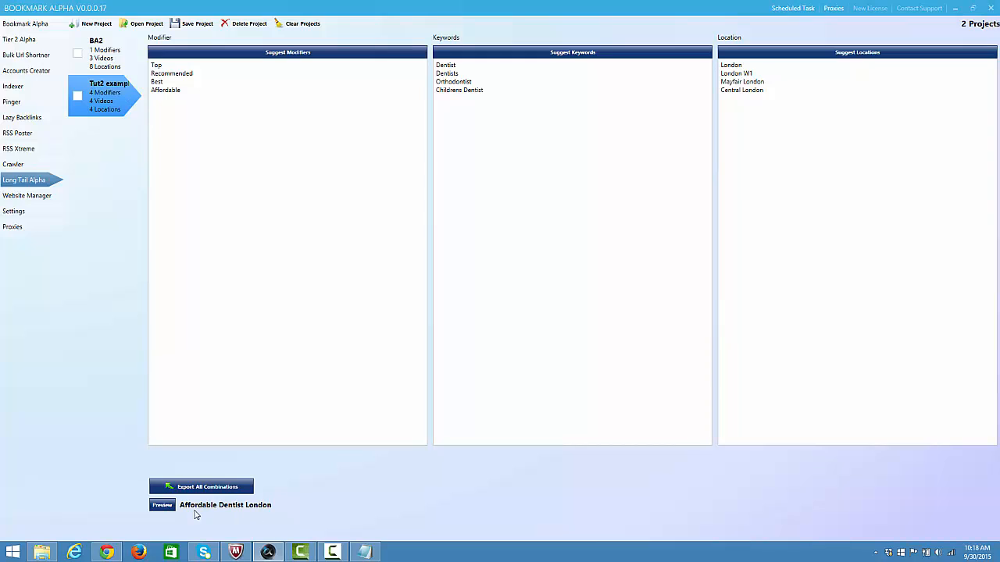
{"action": "mouse_move", "coordinate": [126, 194]}
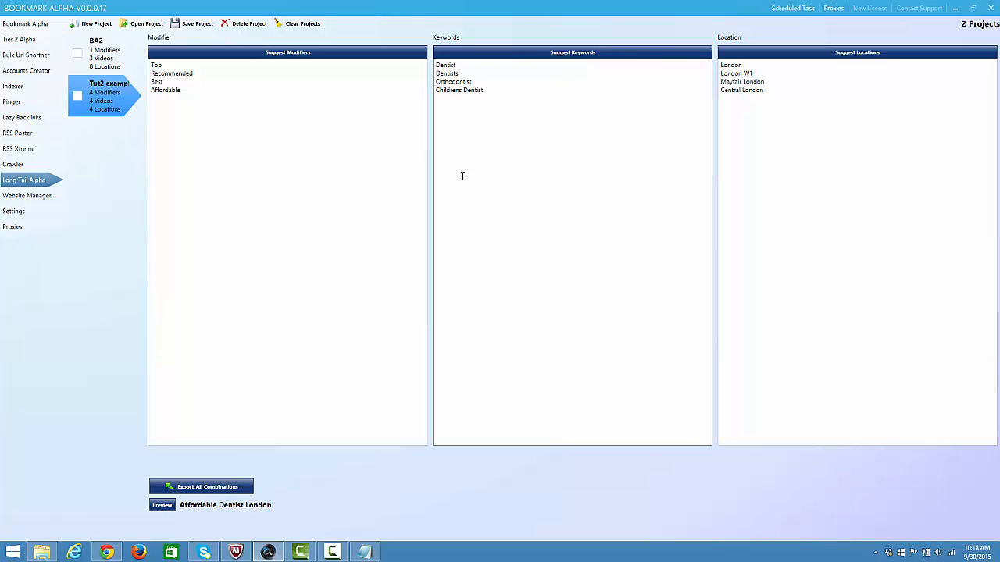
{"action": "mouse_move", "coordinate": [489, 209]}
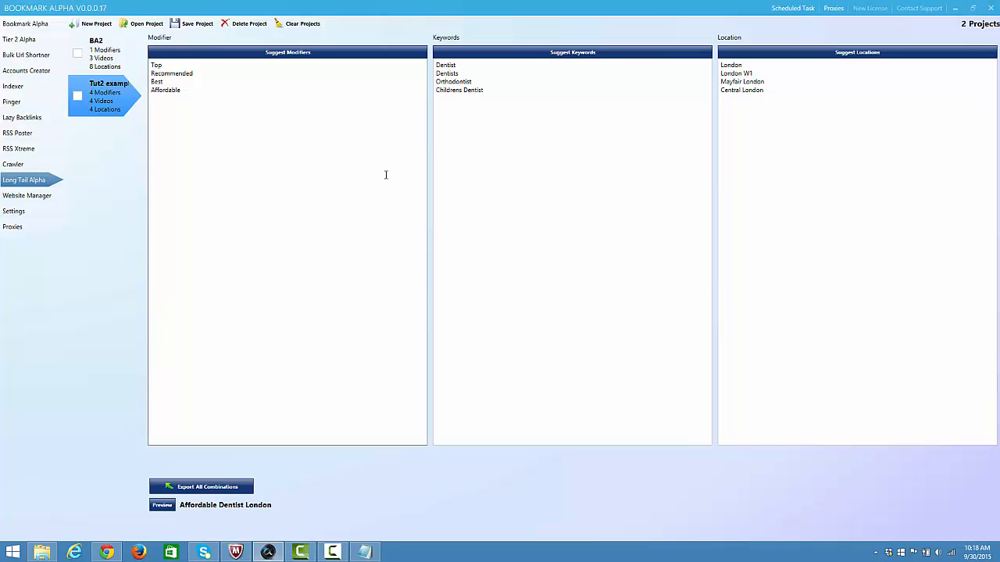
{"action": "mouse_move", "coordinate": [284, 267]}
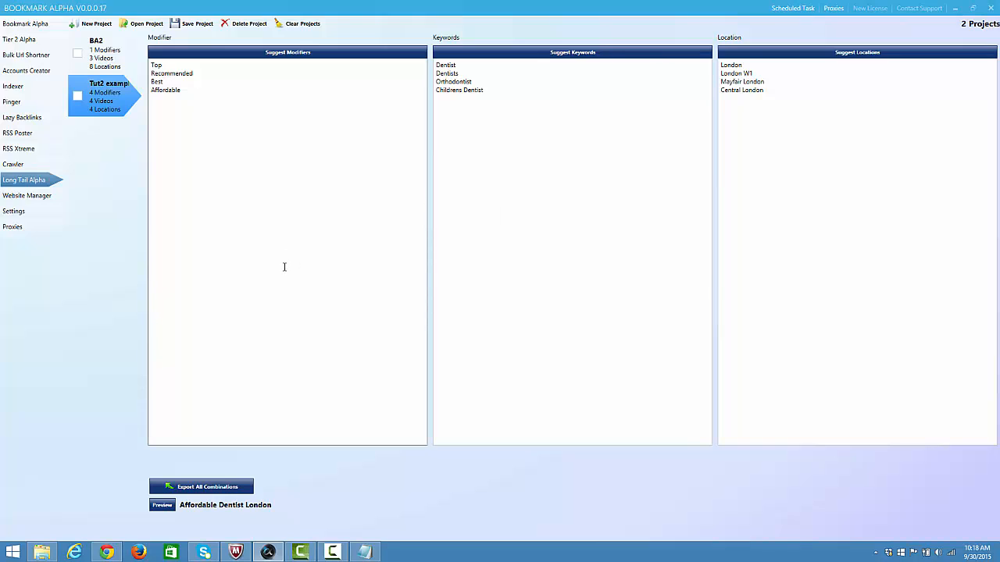
{"action": "mouse_move", "coordinate": [290, 288]}
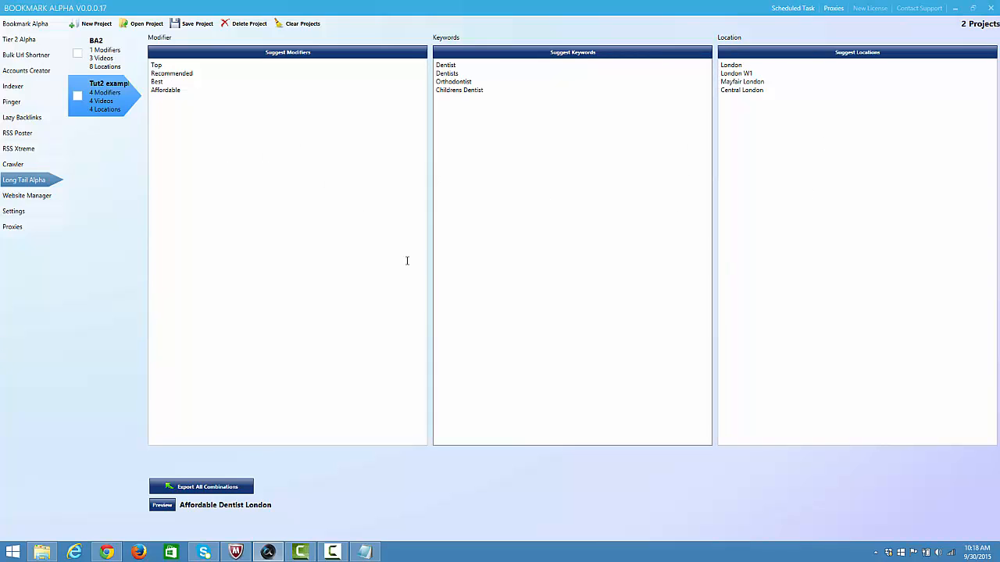
{"action": "mouse_move", "coordinate": [226, 519]}
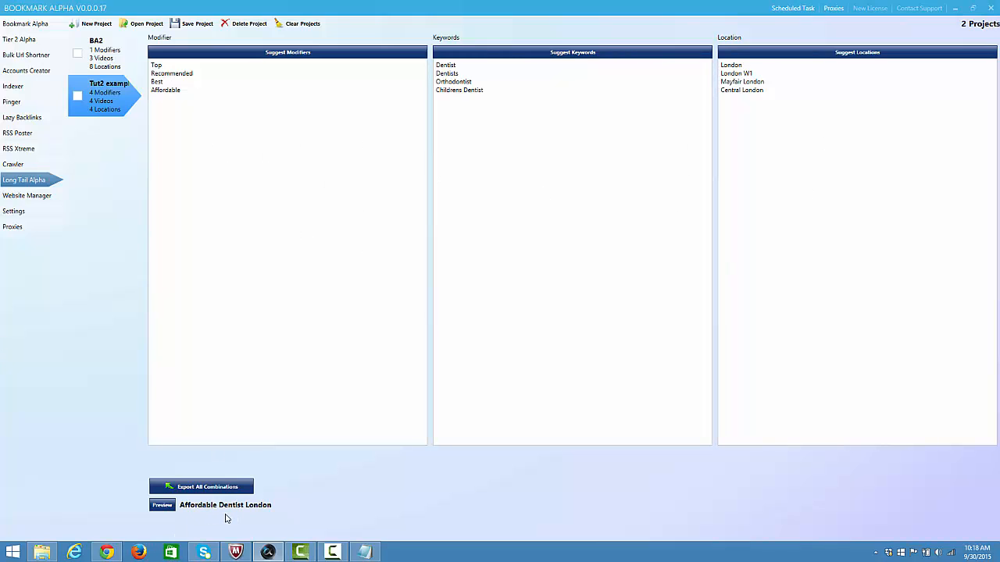
{"action": "mouse_move", "coordinate": [258, 522]}
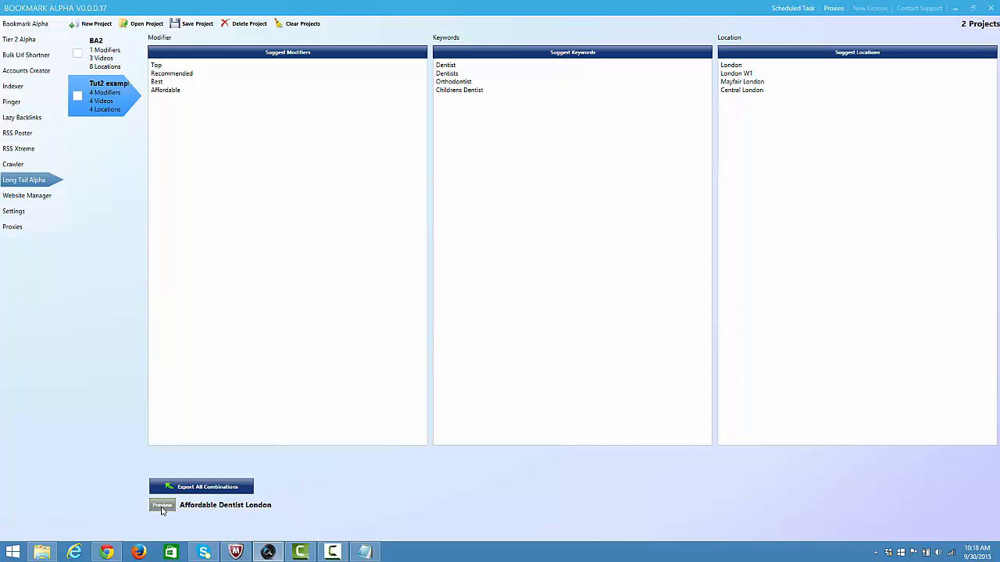
{"action": "left_click", "coordinate": [163, 506]}
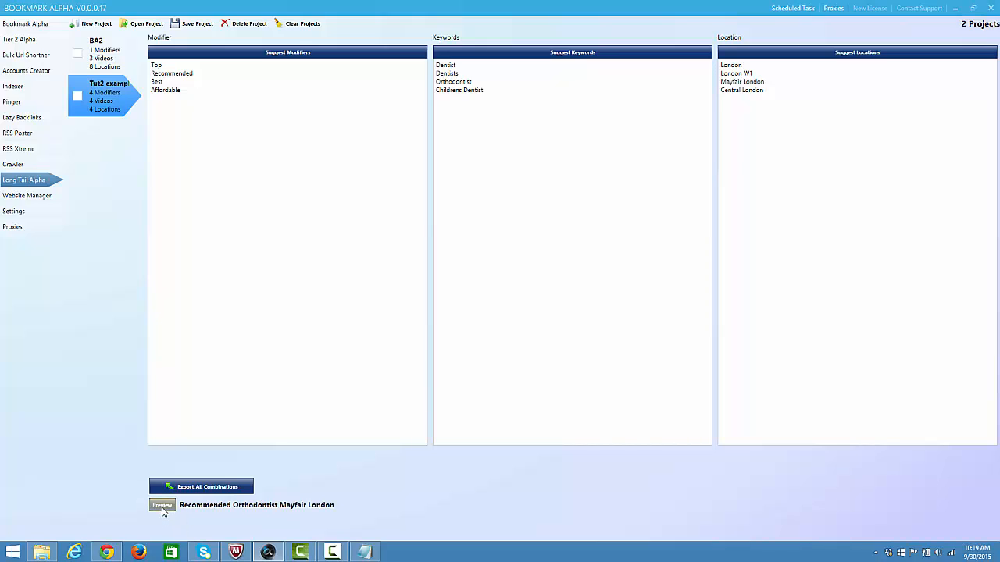
{"action": "mouse_move", "coordinate": [285, 515]}
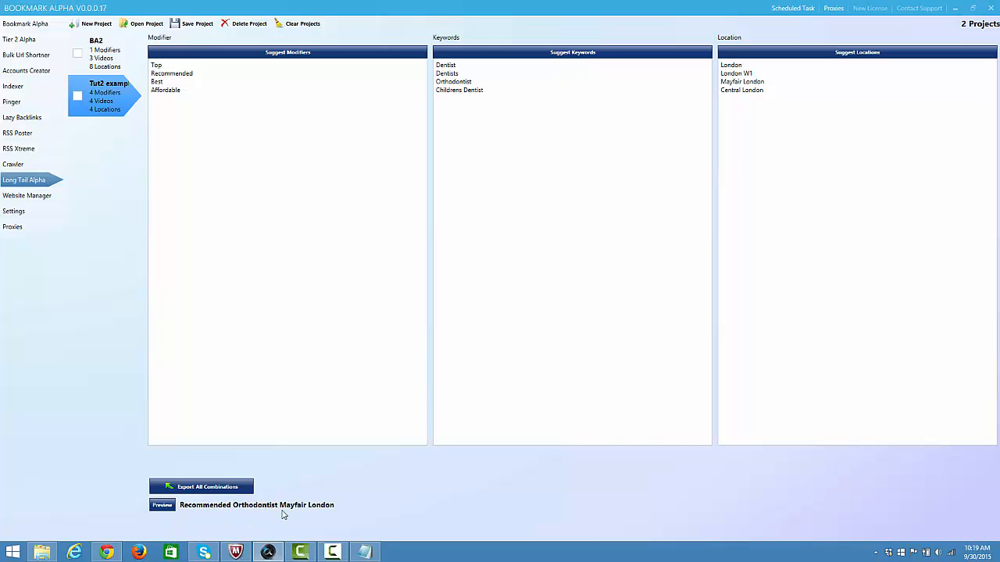
{"action": "mouse_move", "coordinate": [350, 509]}
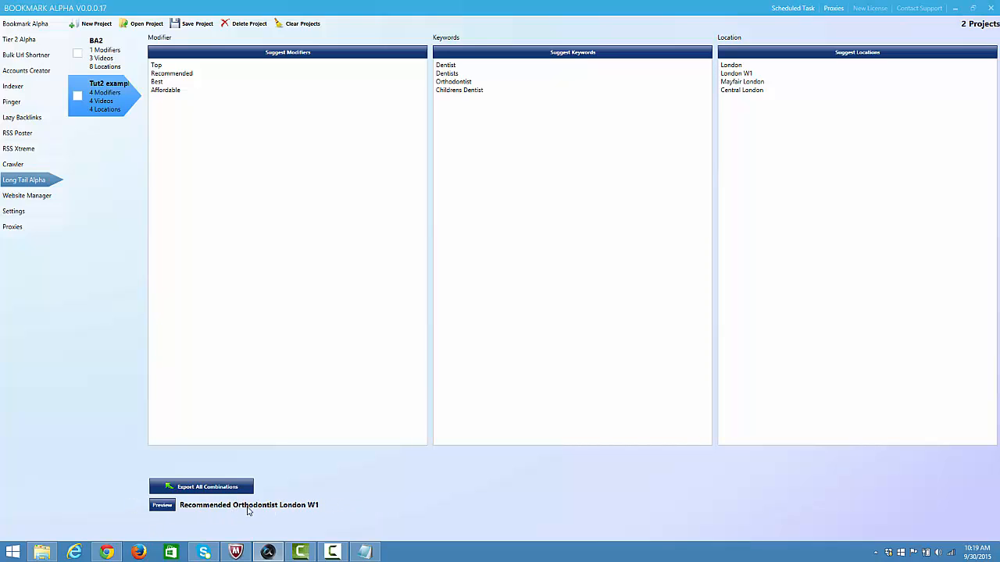
{"action": "left_click", "coordinate": [163, 506]}
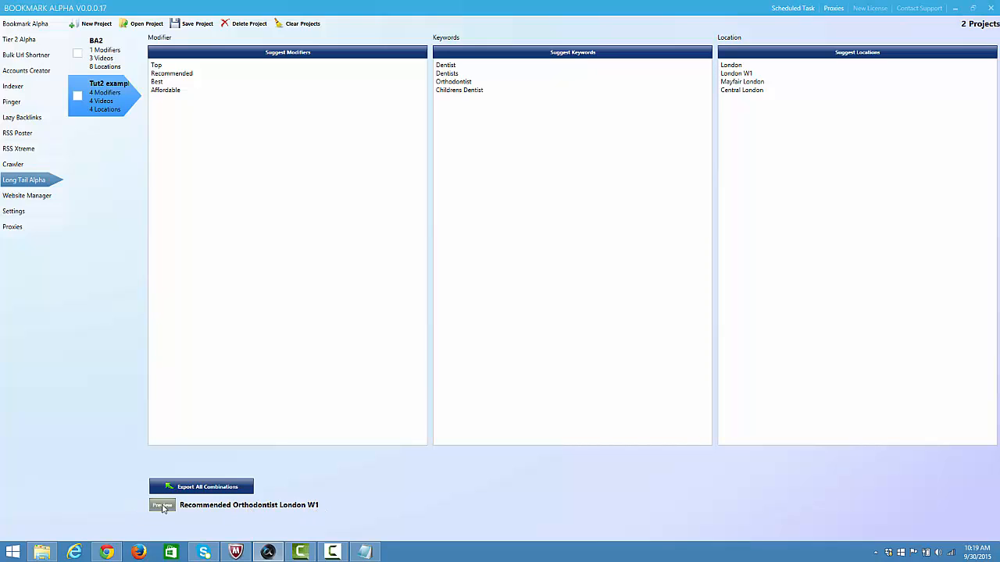
{"action": "left_click", "coordinate": [163, 504]}
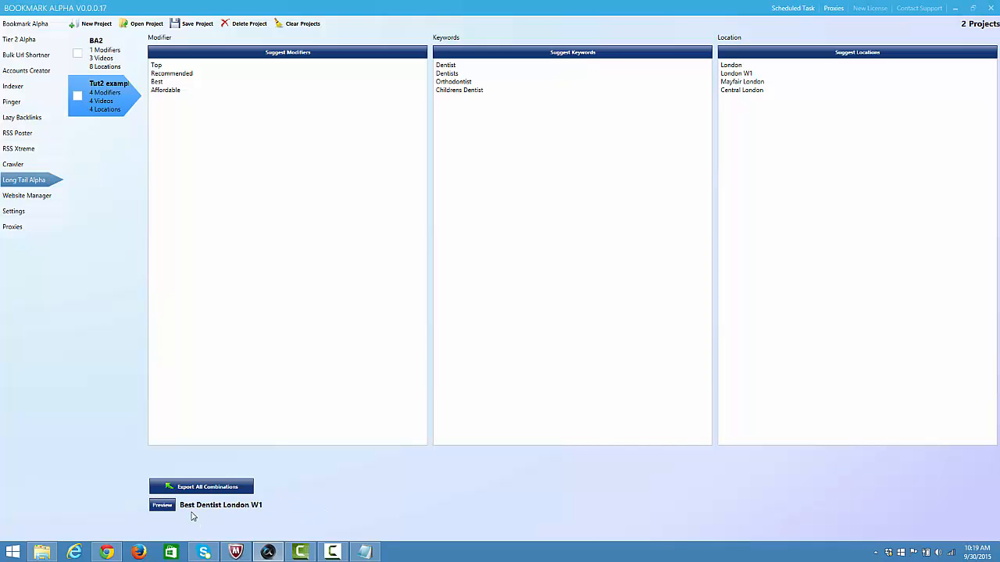
{"action": "left_click", "coordinate": [162, 504]}
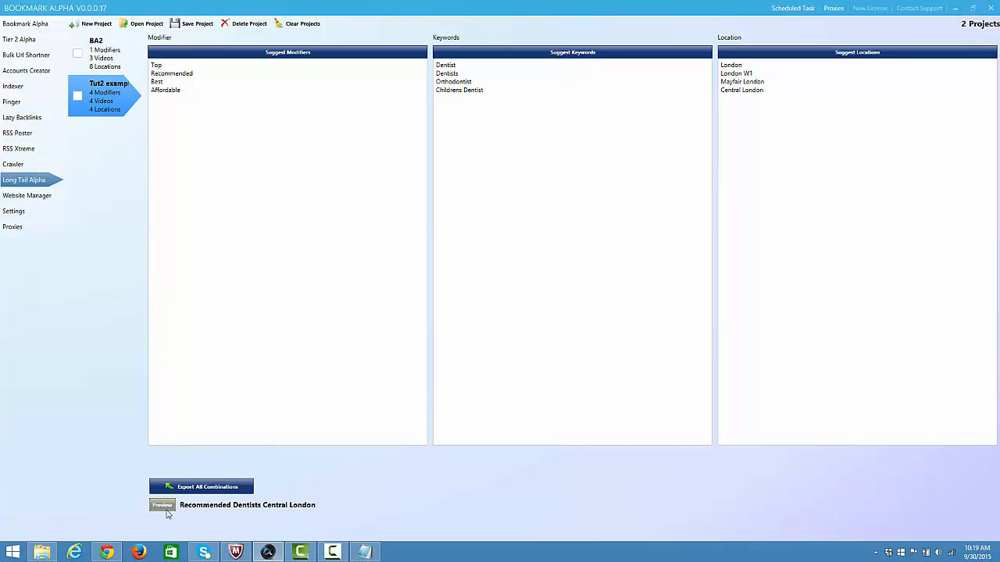
{"action": "mouse_move", "coordinate": [268, 513]}
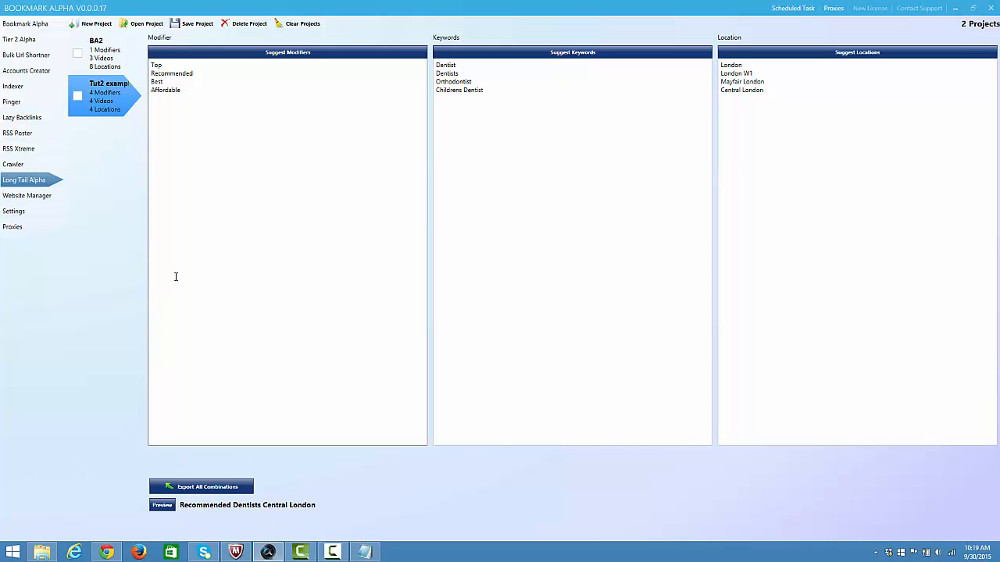
Step: Switch back to the BA2 project with its Bookmark Alpha keywords and software locations
{"action": "left_click", "coordinate": [106, 54]}
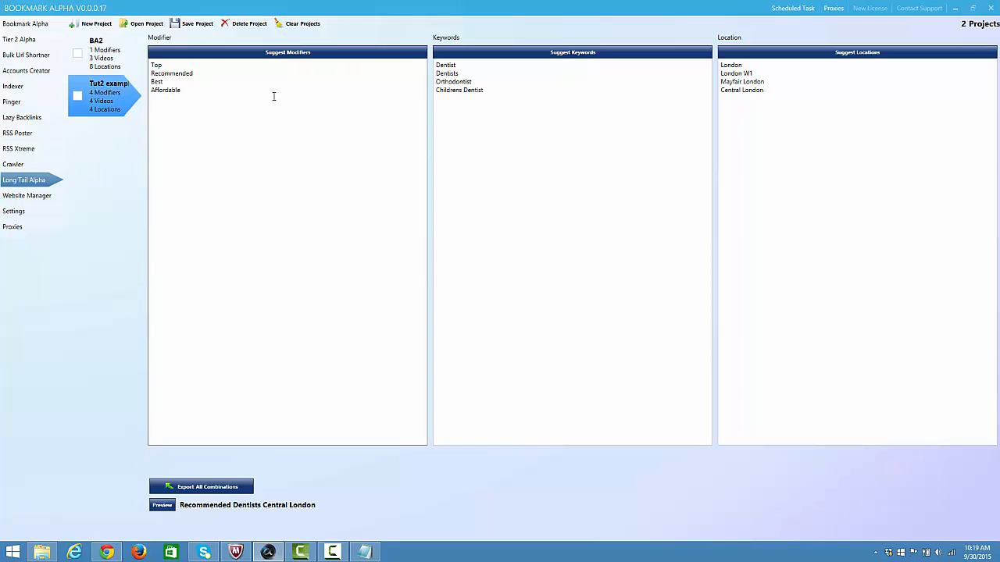
{"action": "left_click", "coordinate": [97, 50]}
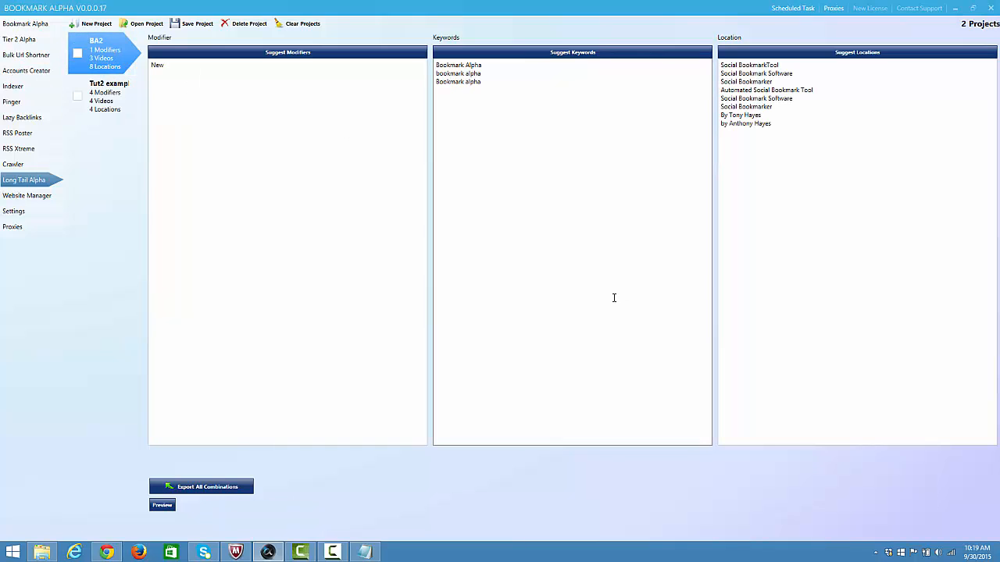
{"action": "mouse_move", "coordinate": [825, 129]}
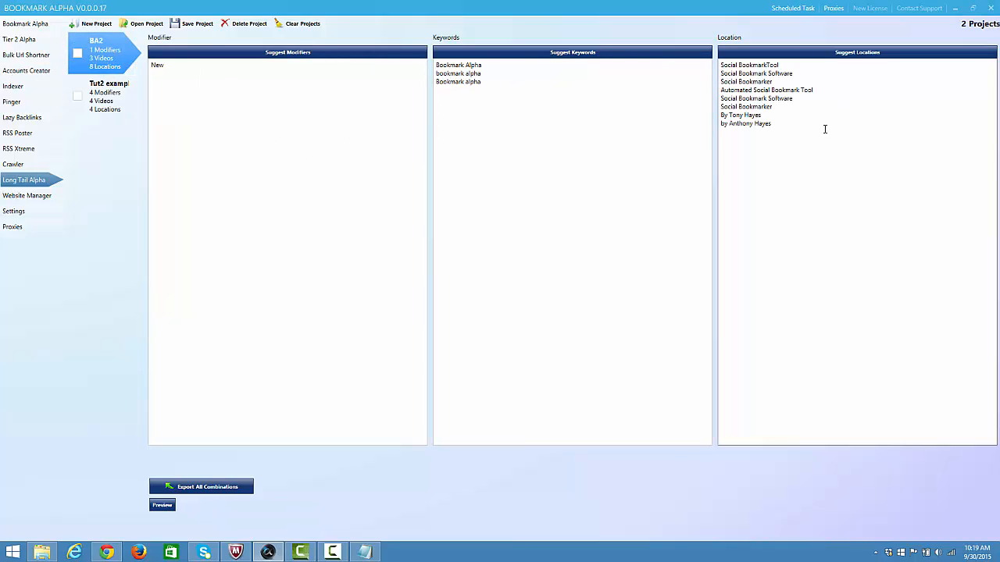
{"action": "mouse_move", "coordinate": [862, 153]}
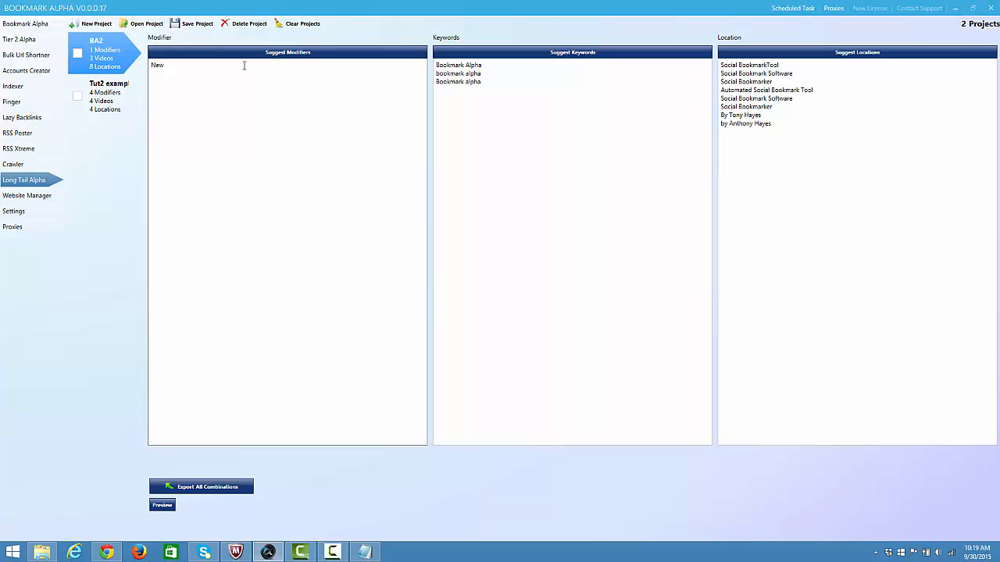
{"action": "mouse_move", "coordinate": [340, 85]}
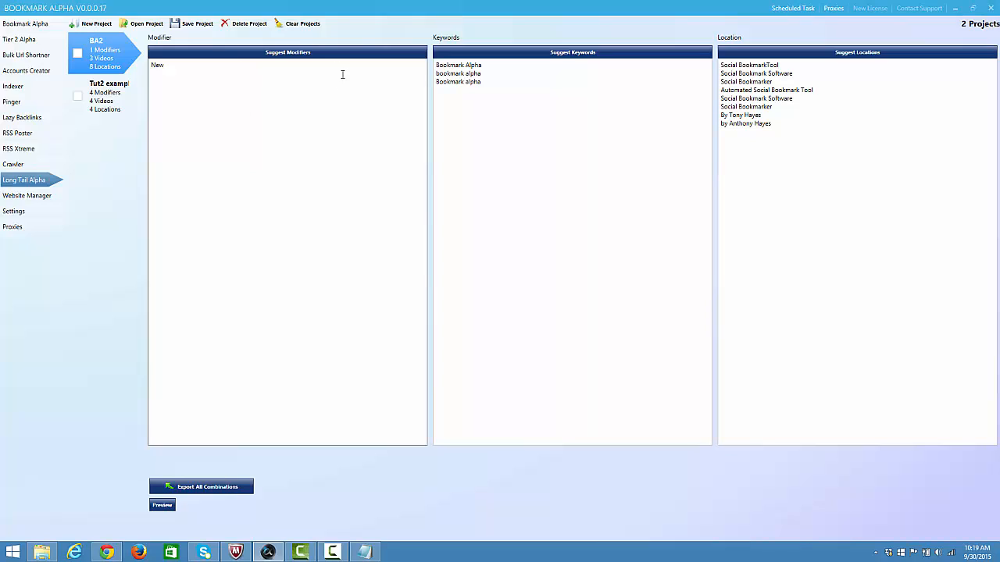
{"action": "mouse_move", "coordinate": [909, 137]}
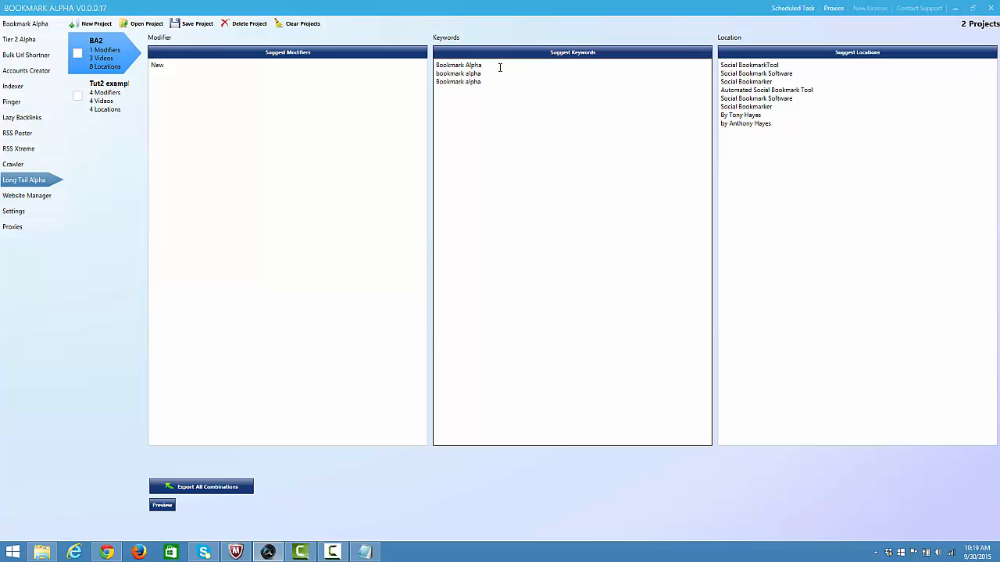
{"action": "mouse_move", "coordinate": [516, 80]}
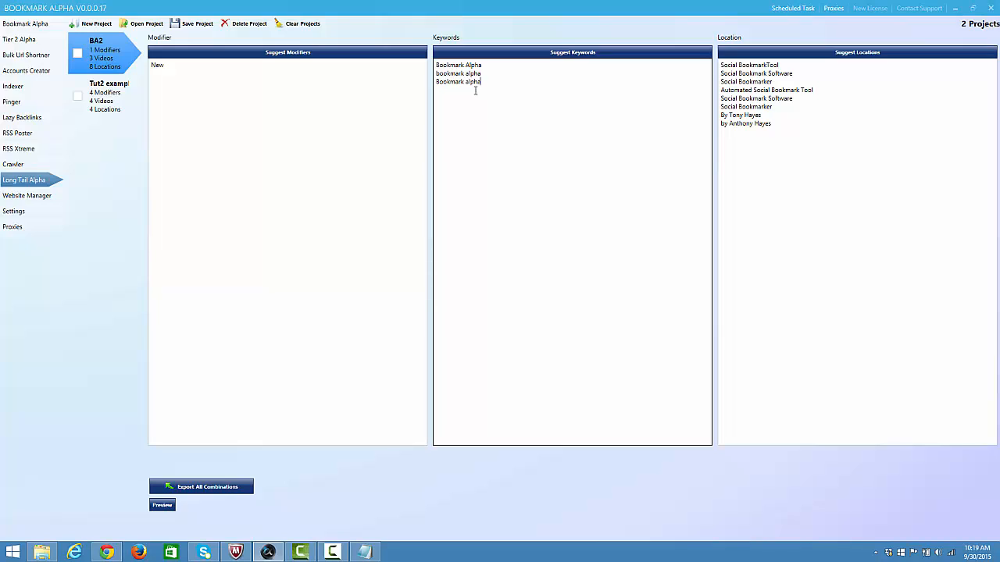
{"action": "mouse_move", "coordinate": [489, 66]}
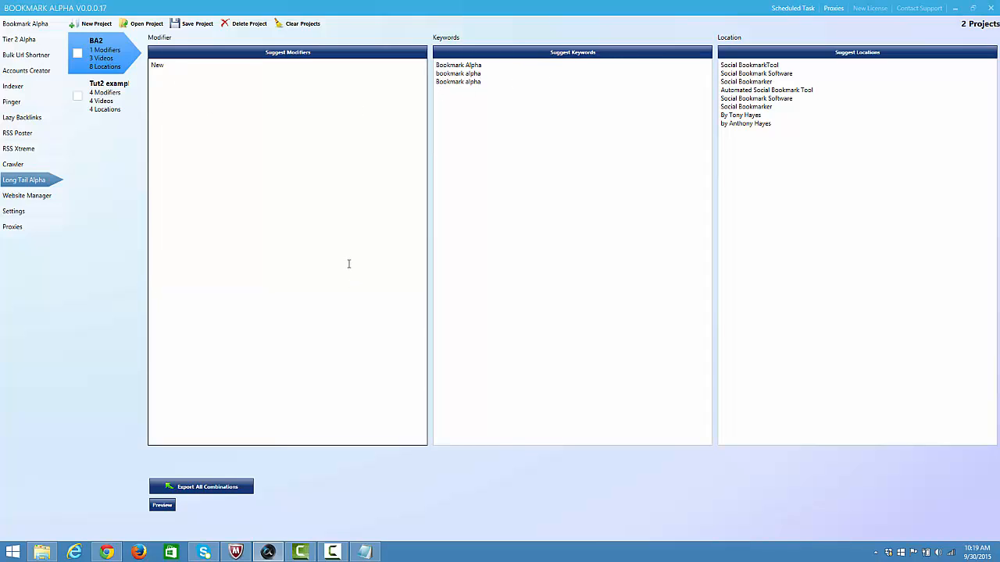
{"action": "mouse_move", "coordinate": [369, 249]}
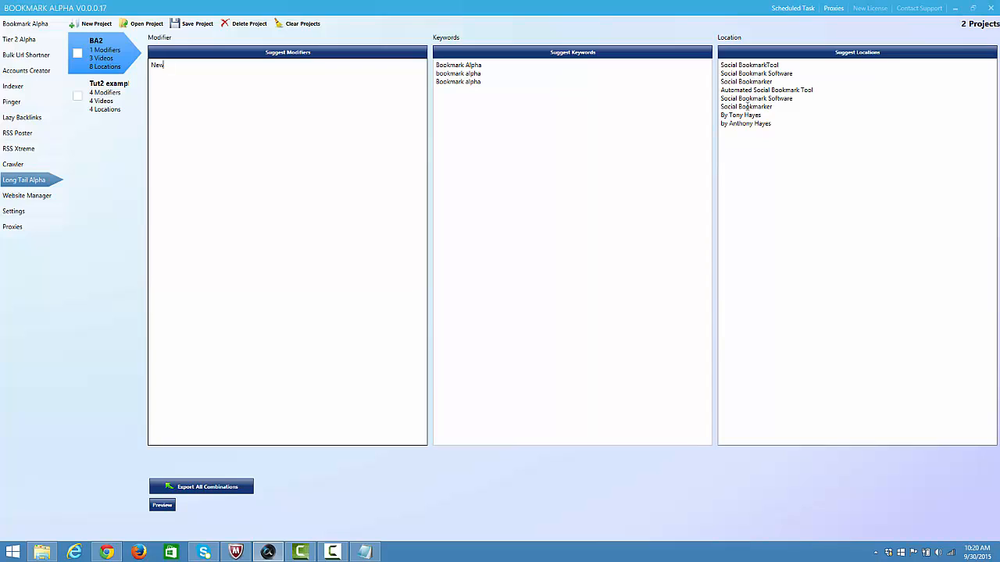
{"action": "mouse_move", "coordinate": [861, 189]}
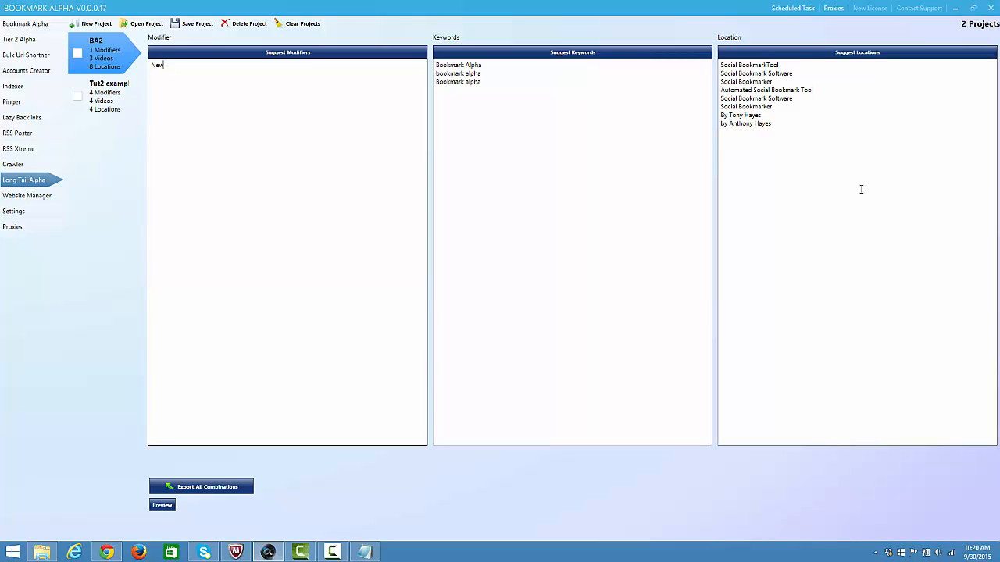
{"action": "mouse_move", "coordinate": [284, 341]}
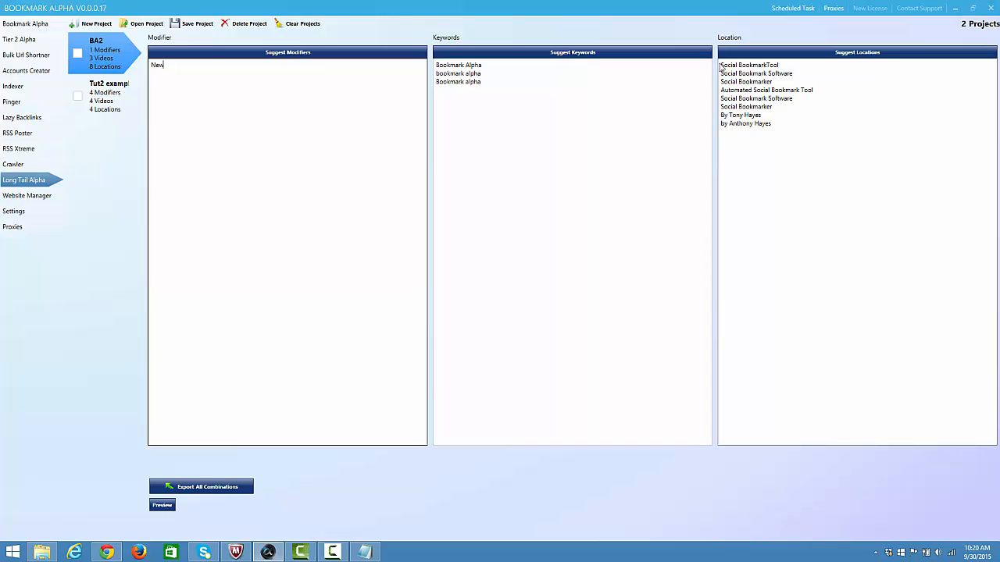
{"action": "mouse_move", "coordinate": [825, 77]}
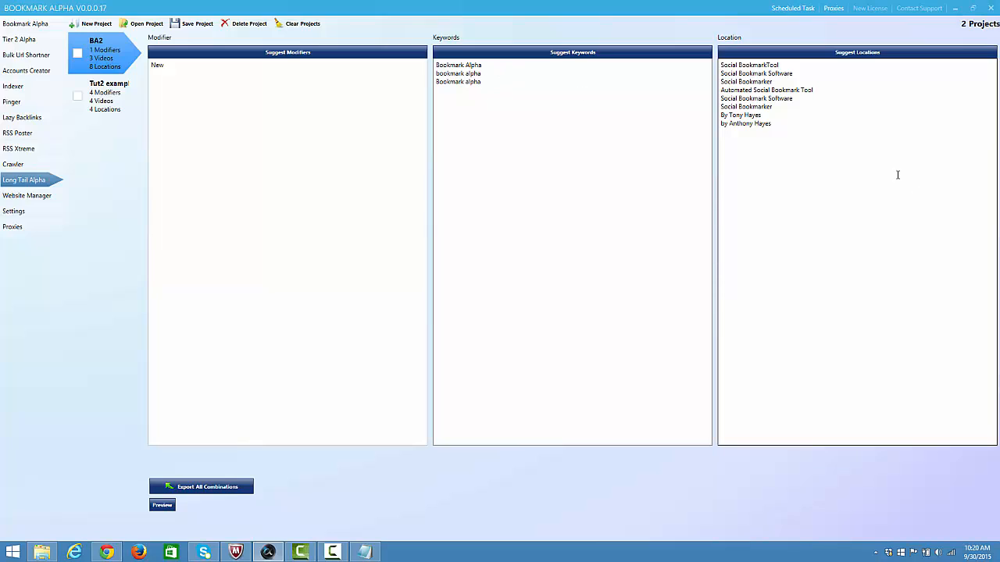
{"action": "left_click", "coordinate": [741, 116]}
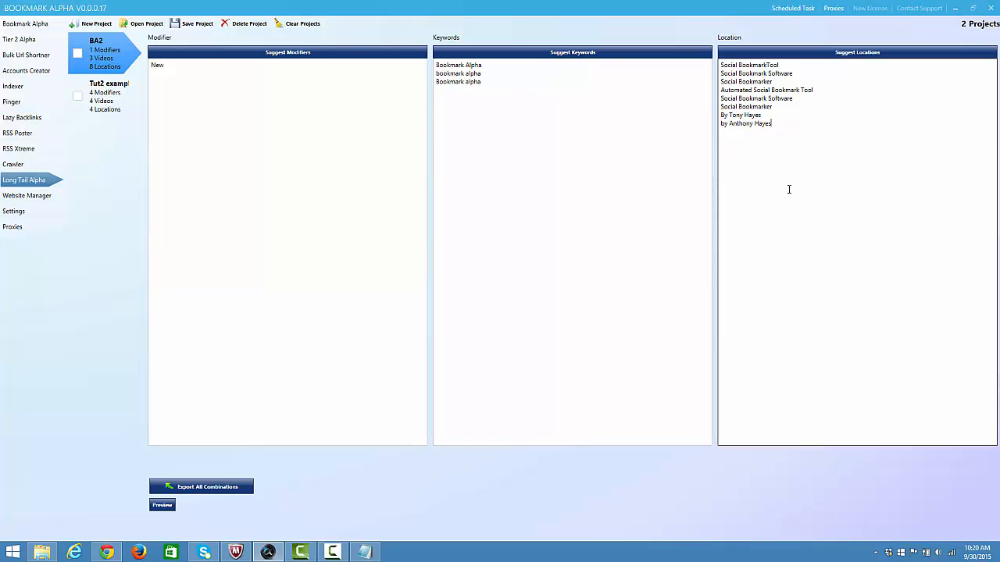
{"action": "mouse_move", "coordinate": [341, 357]}
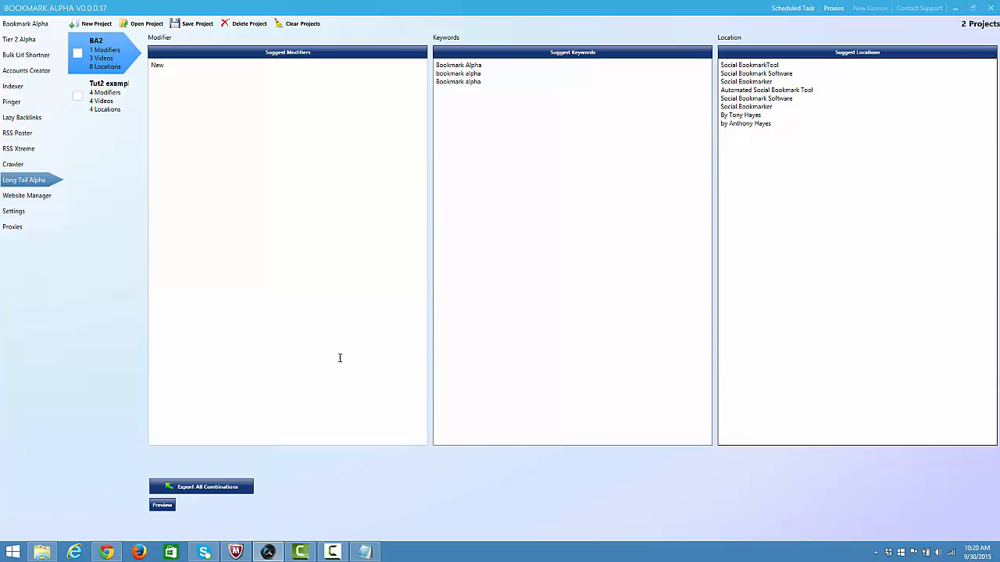
Step: Preview four BA2 combinations, ending with New Bookmark Alpha Social Bookmark Software
{"action": "left_click", "coordinate": [162, 506]}
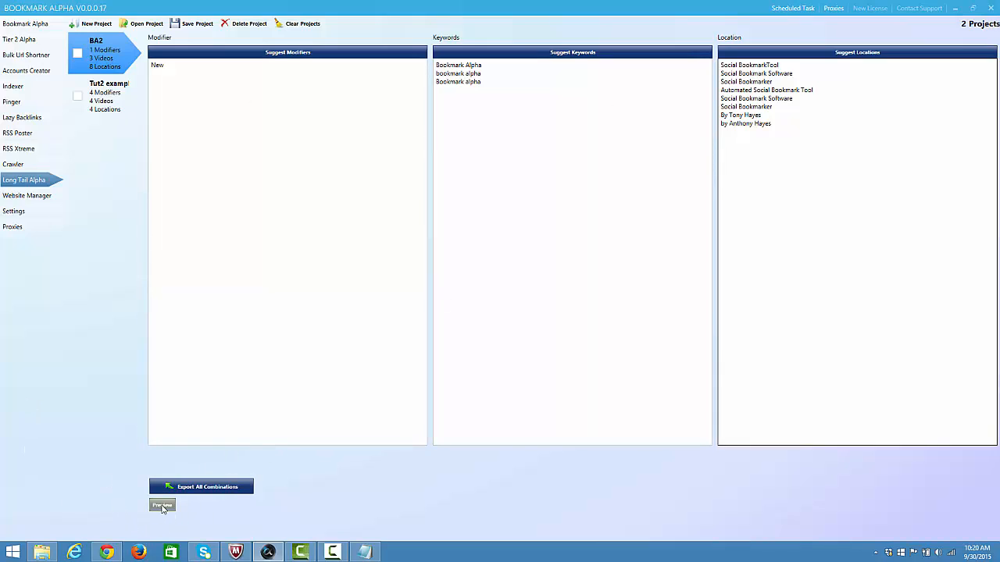
{"action": "left_click", "coordinate": [162, 505]}
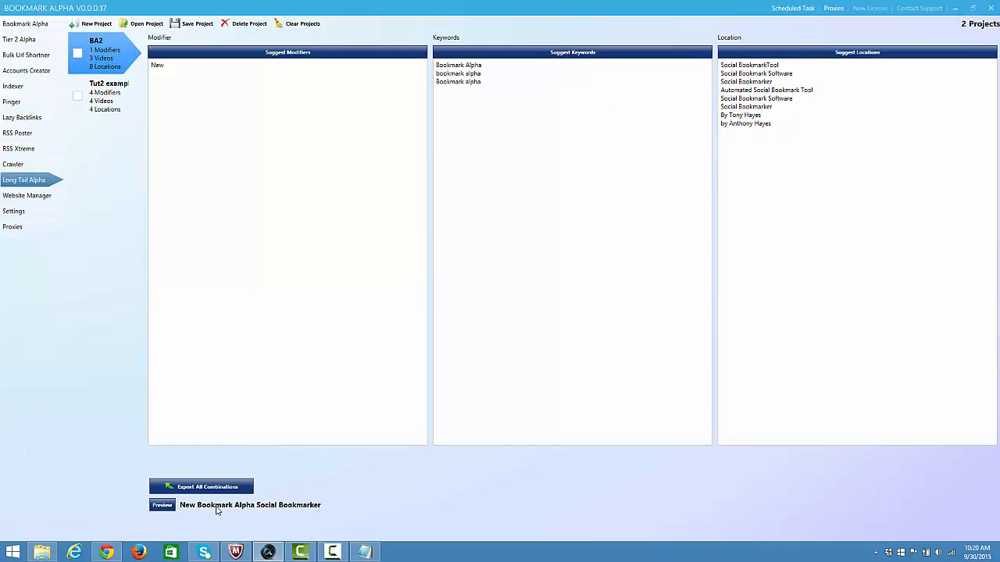
{"action": "left_click", "coordinate": [163, 505]}
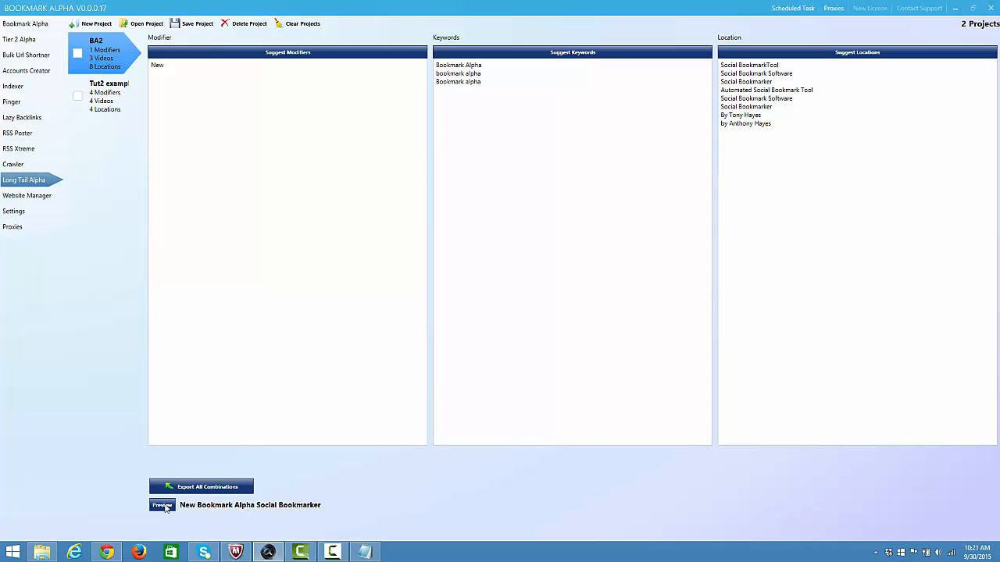
{"action": "left_click", "coordinate": [162, 505]}
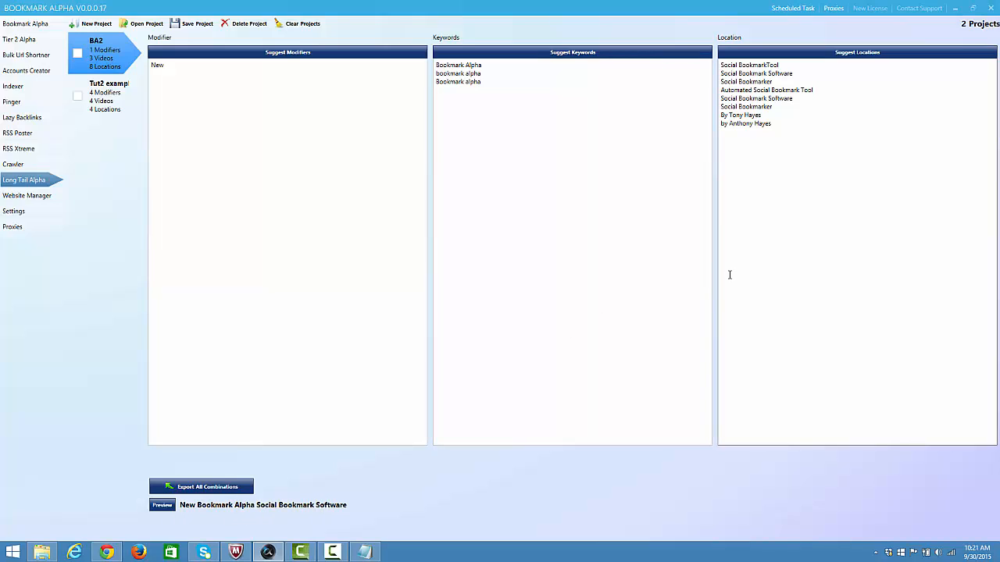
{"action": "mouse_move", "coordinate": [782, 75]}
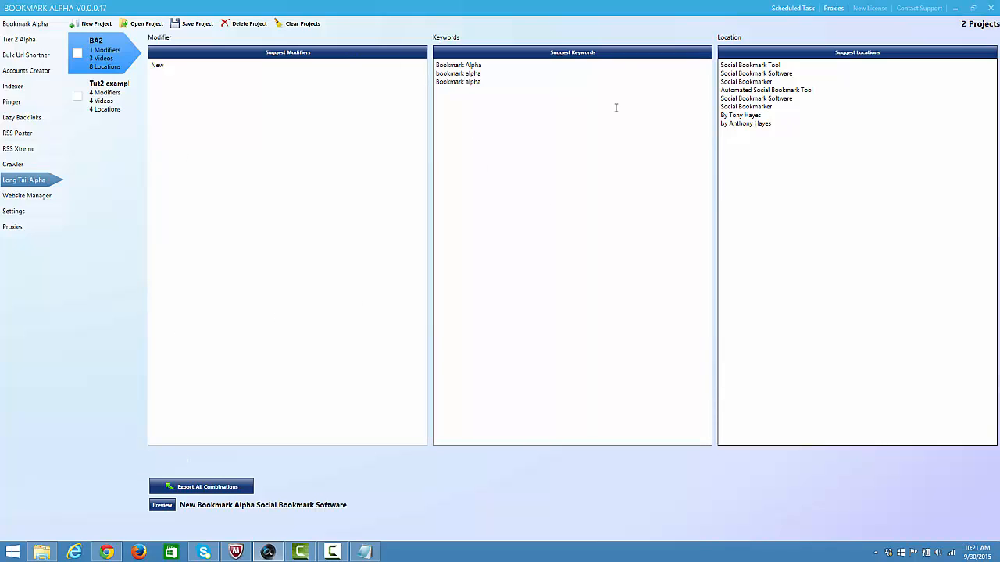
{"action": "mouse_move", "coordinate": [689, 88]}
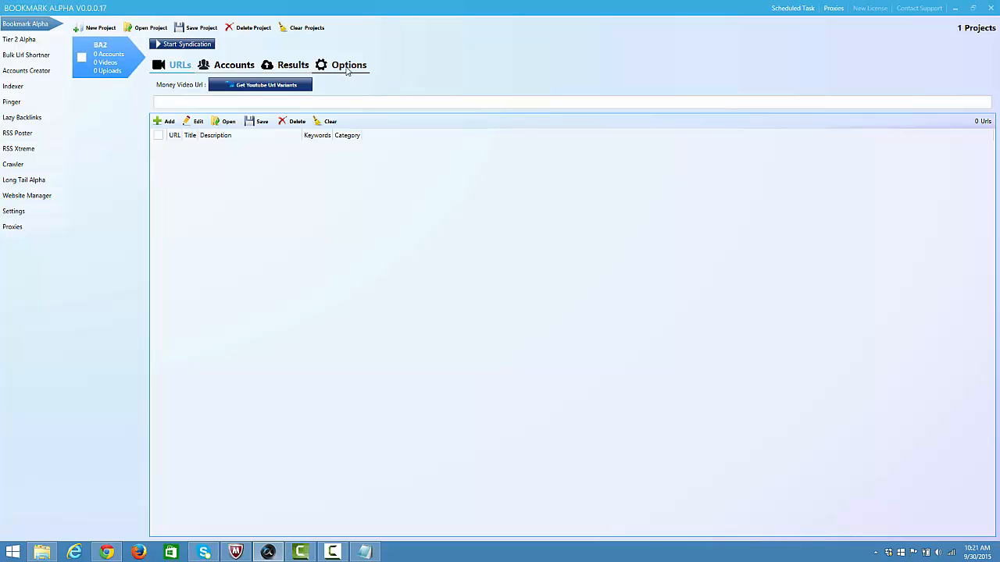
Step: In BA2 options, use Tut2 example Long Tail Synd Keywords, verify and save, and enable Ping and Index Urls
{"action": "left_click", "coordinate": [348, 66]}
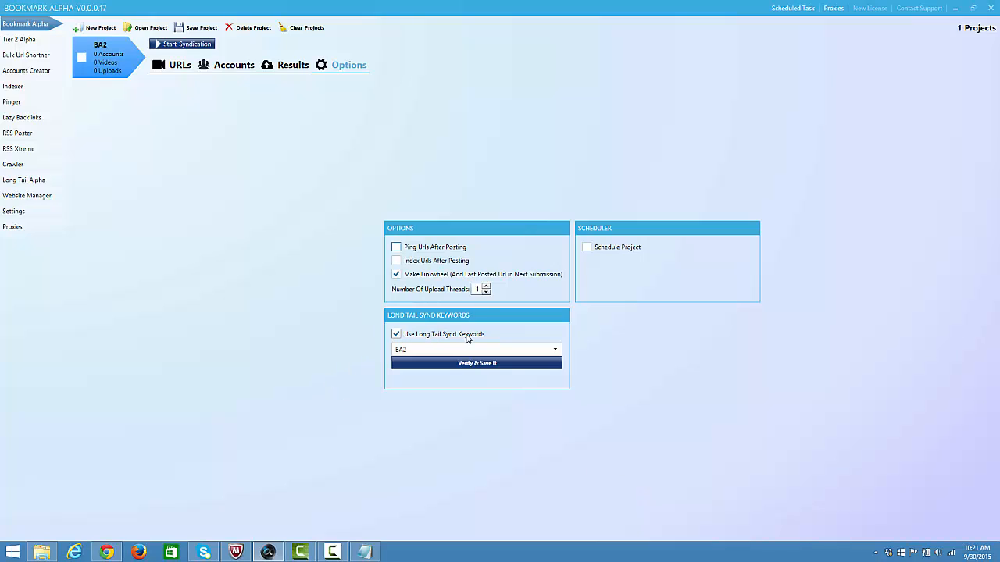
{"action": "left_click", "coordinate": [397, 334]}
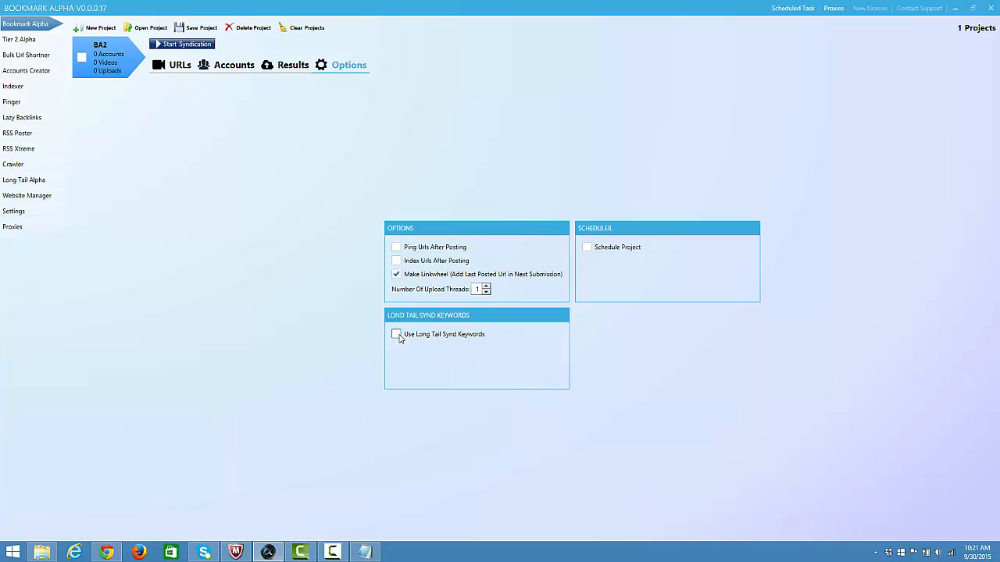
{"action": "left_click", "coordinate": [397, 335]}
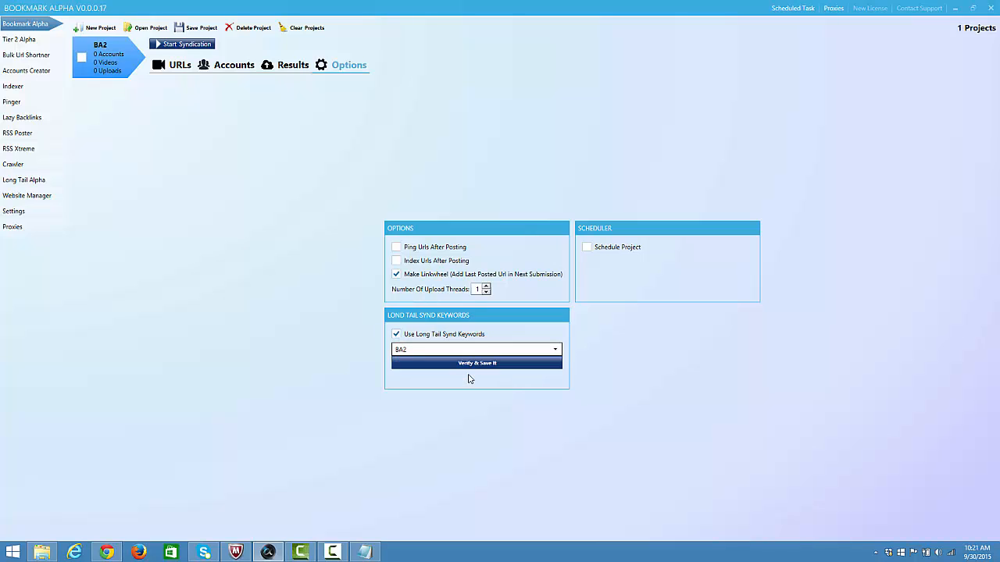
{"action": "left_click", "coordinate": [476, 363]}
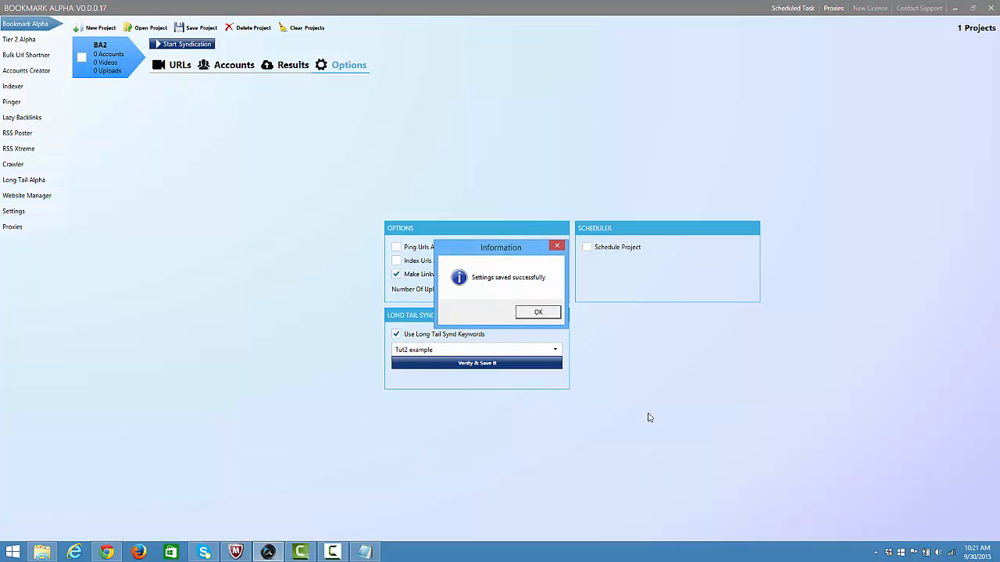
{"action": "left_click", "coordinate": [537, 313]}
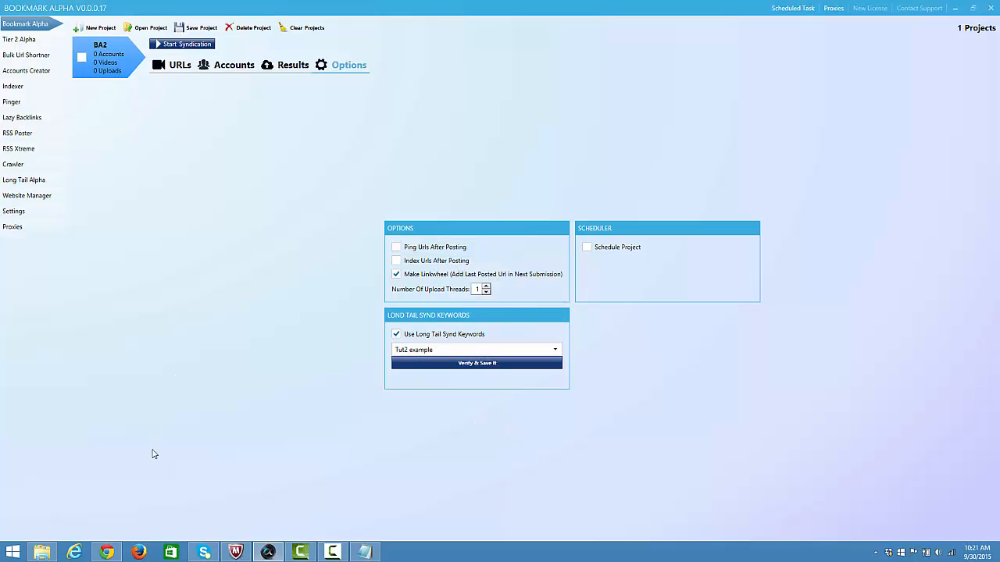
{"action": "mouse_move", "coordinate": [353, 212]}
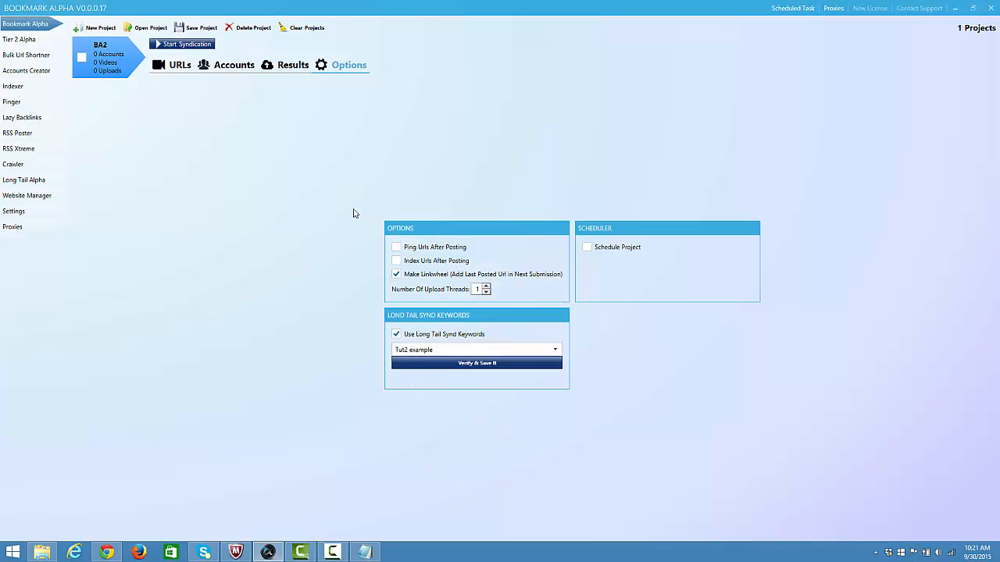
{"action": "left_click", "coordinate": [397, 259]}
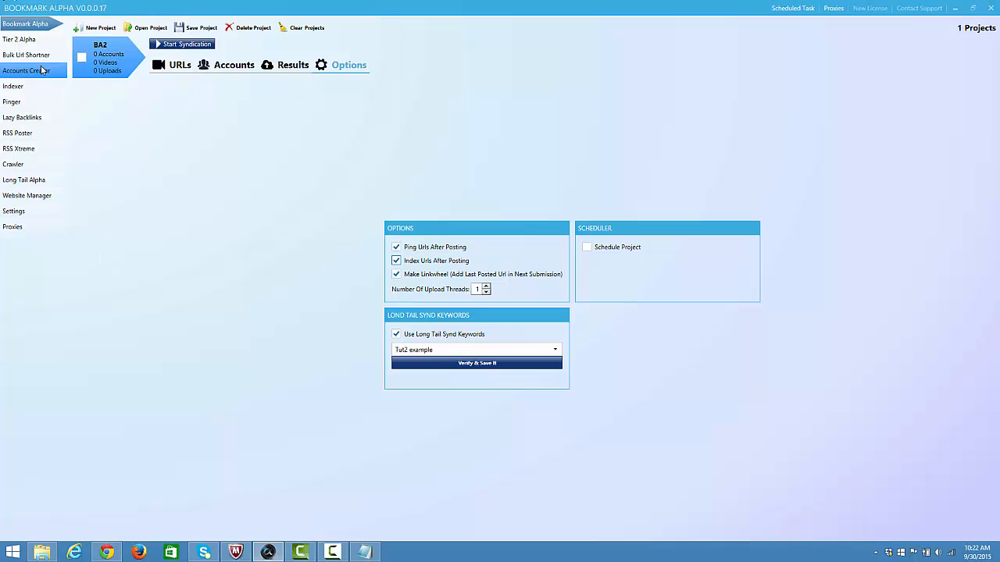
{"action": "mouse_move", "coordinate": [19, 39]}
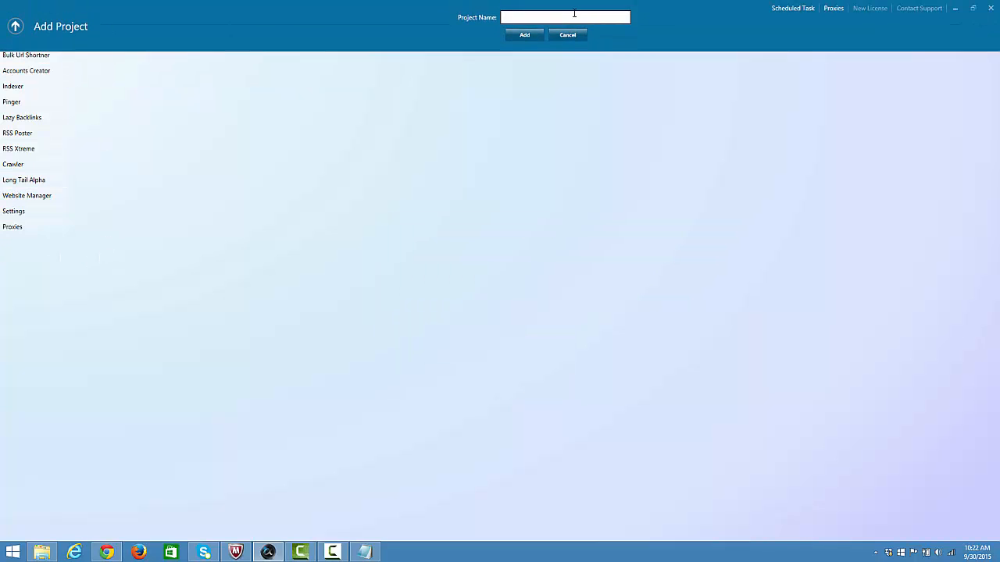
Step: Add Tier 2 Alpha project BA2 and save its Long Tail Synd Keywords from Tut2 example
{"action": "type", "text": "BA2"}
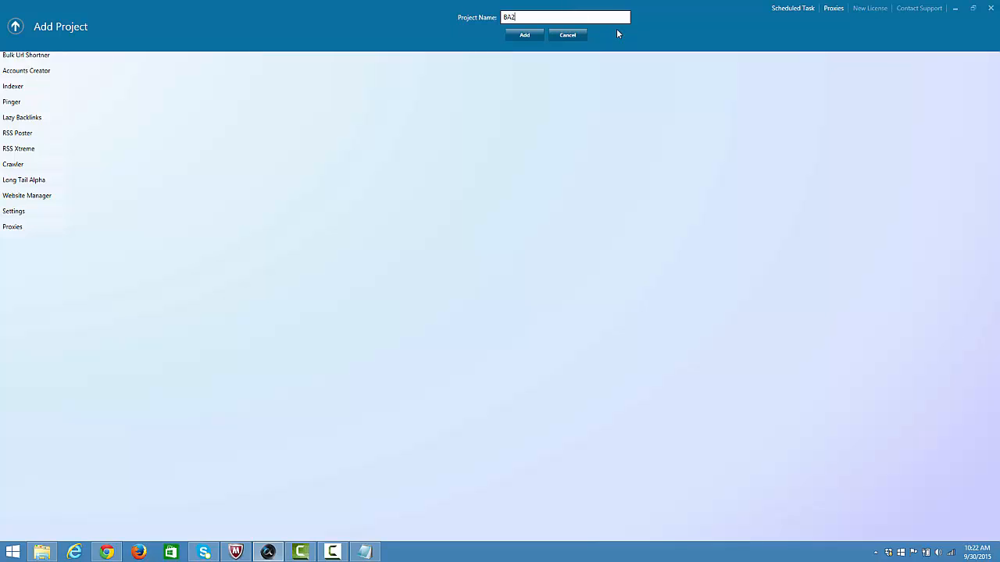
{"action": "left_click", "coordinate": [525, 34]}
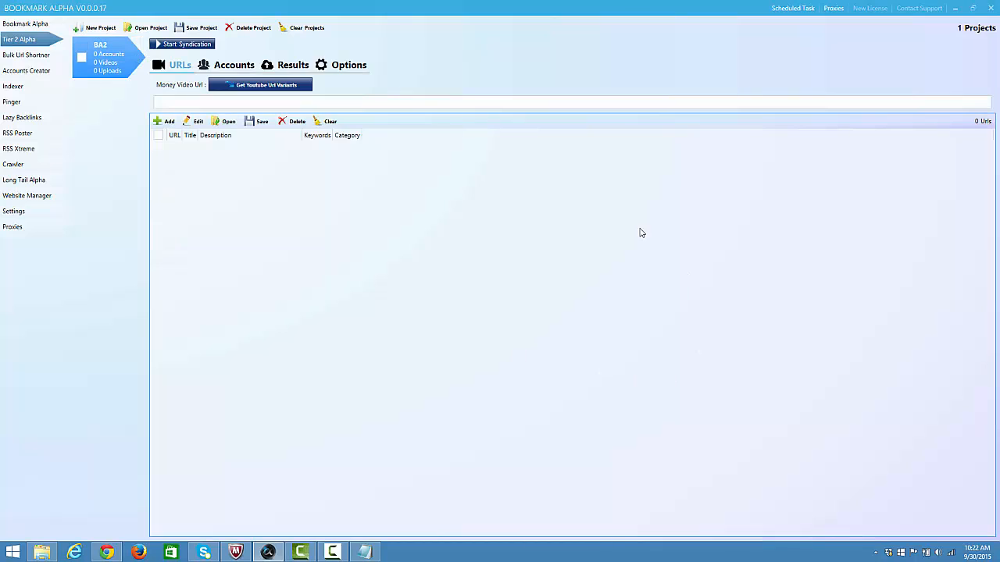
{"action": "left_click", "coordinate": [348, 65]}
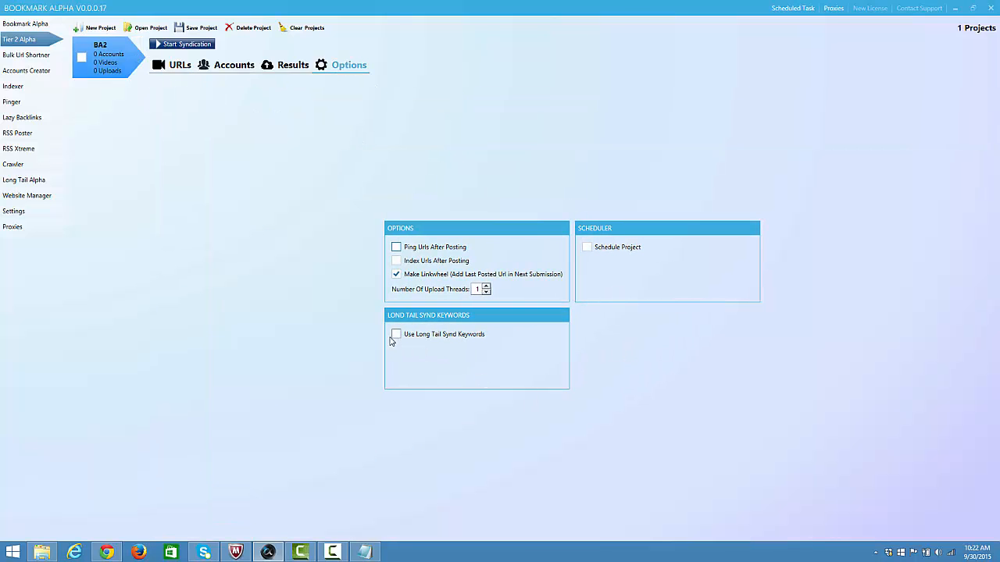
{"action": "left_click", "coordinate": [396, 334]}
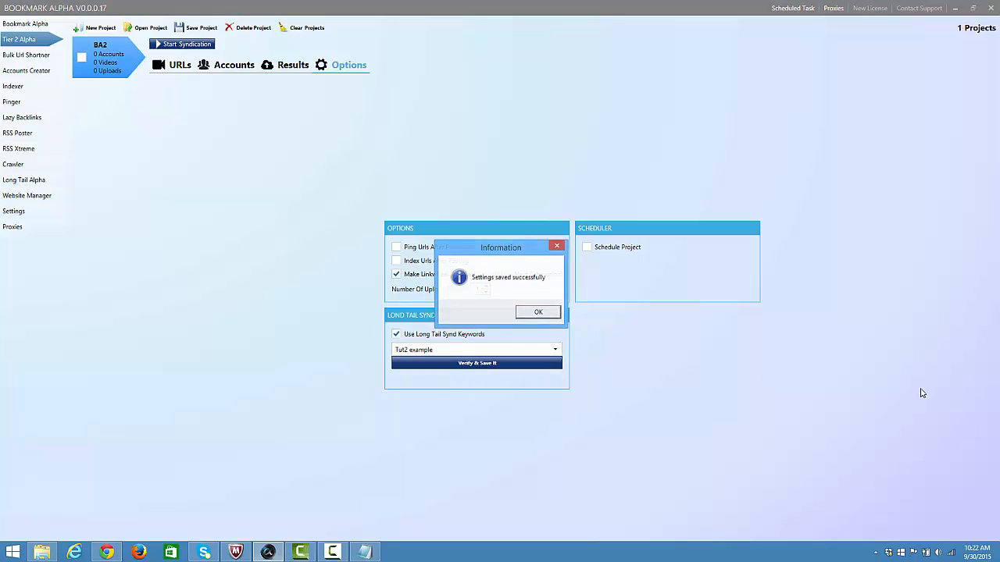
{"action": "left_click", "coordinate": [538, 313]}
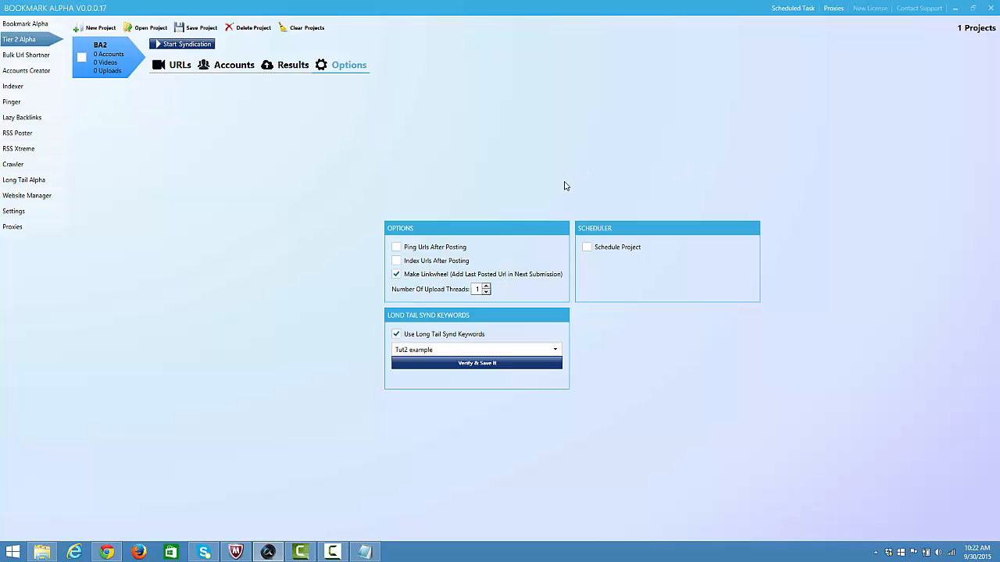
{"action": "mouse_move", "coordinate": [339, 278]}
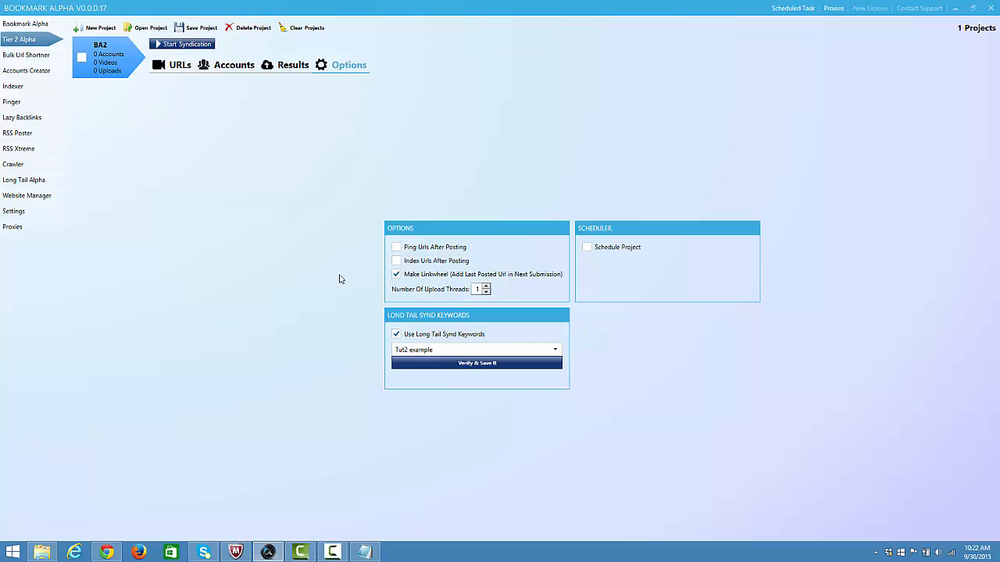
{"action": "mouse_move", "coordinate": [450, 142]}
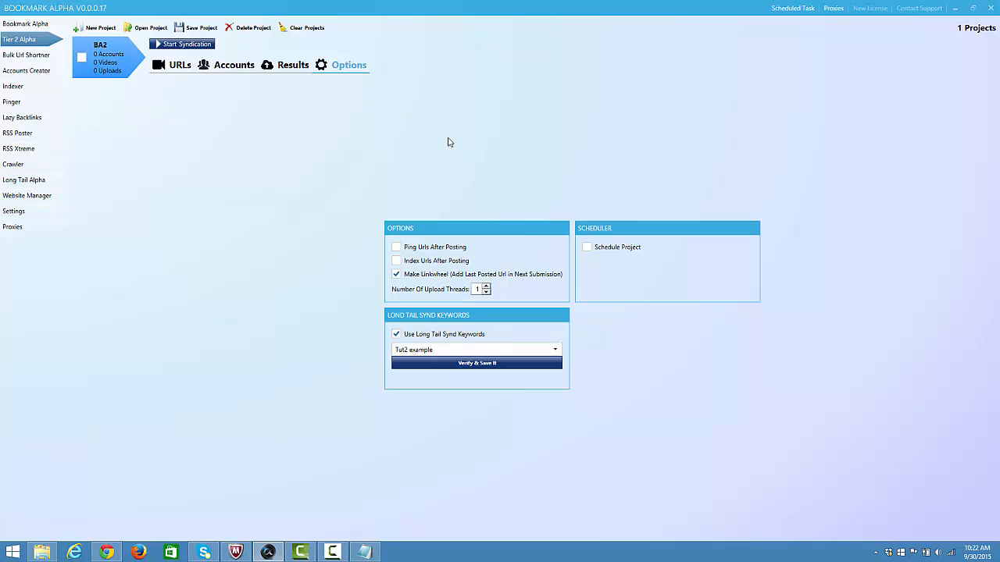